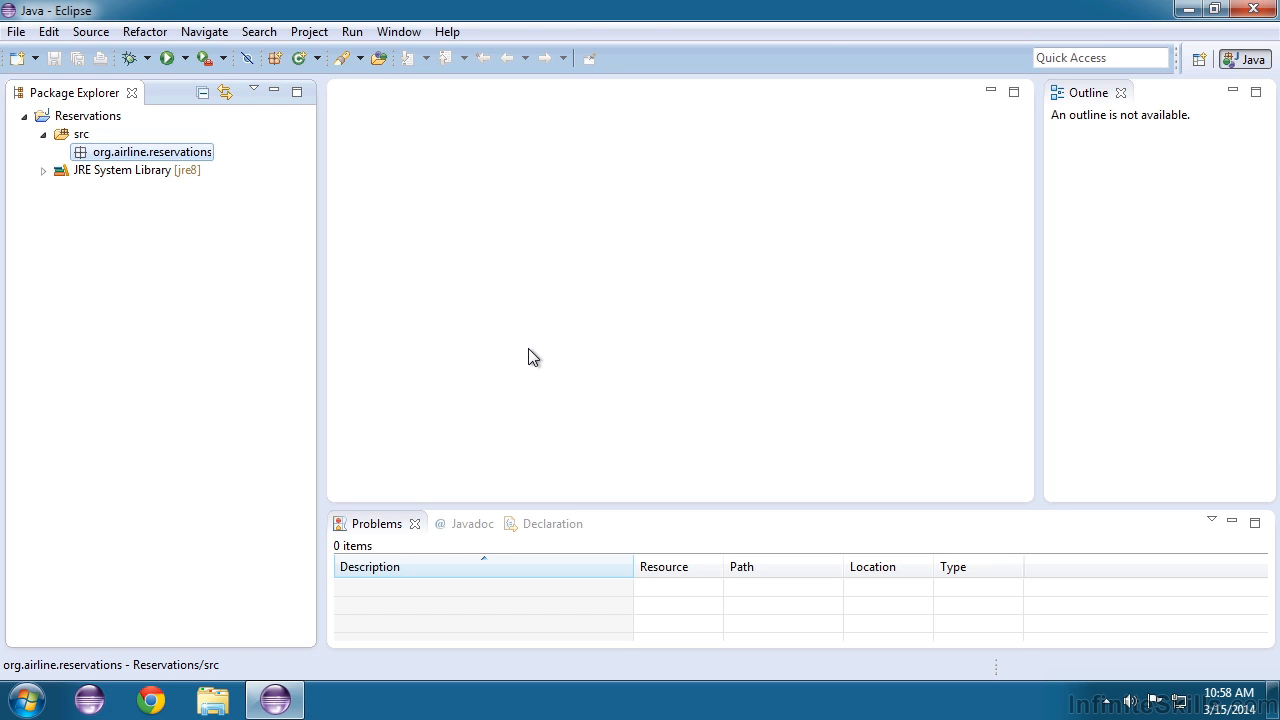
pyautogui.moveTo(533, 352)
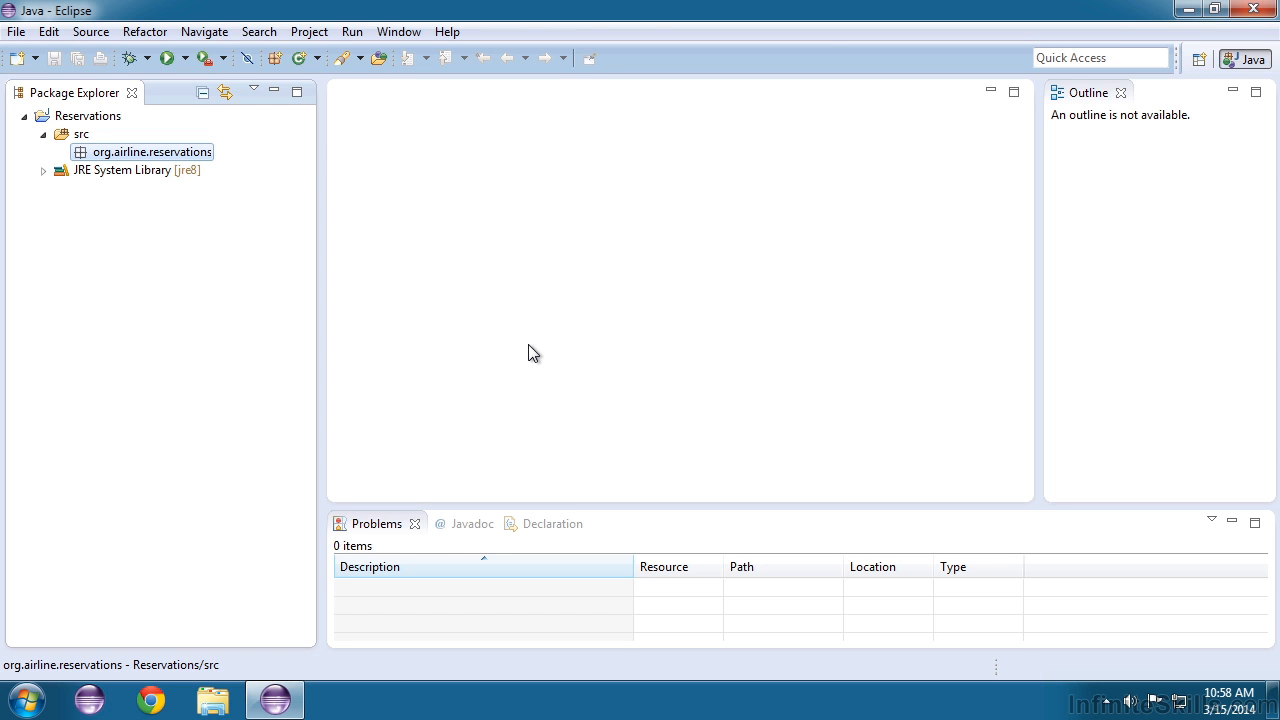
pyautogui.moveTo(388, 335)
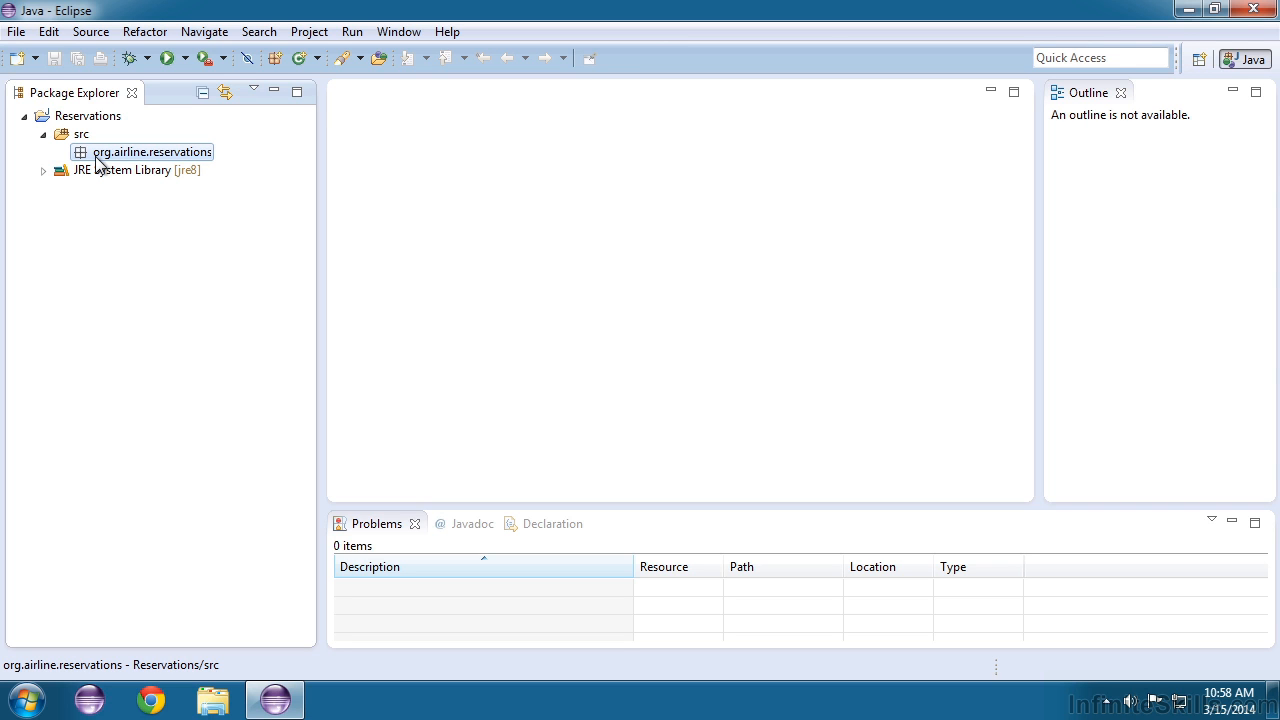
pyautogui.moveTo(175, 163)
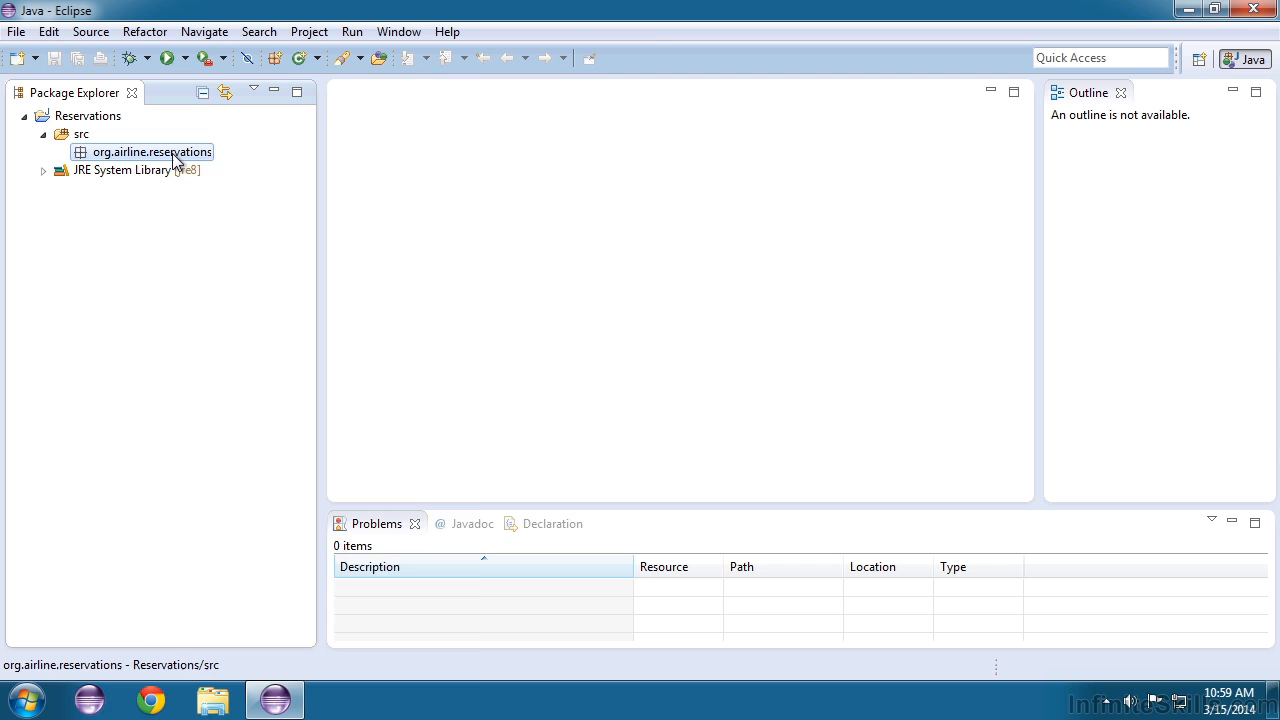
# Step: Create public class Demo in org.airline.reservations with a main method stub
pyautogui.rightClick(149, 152)
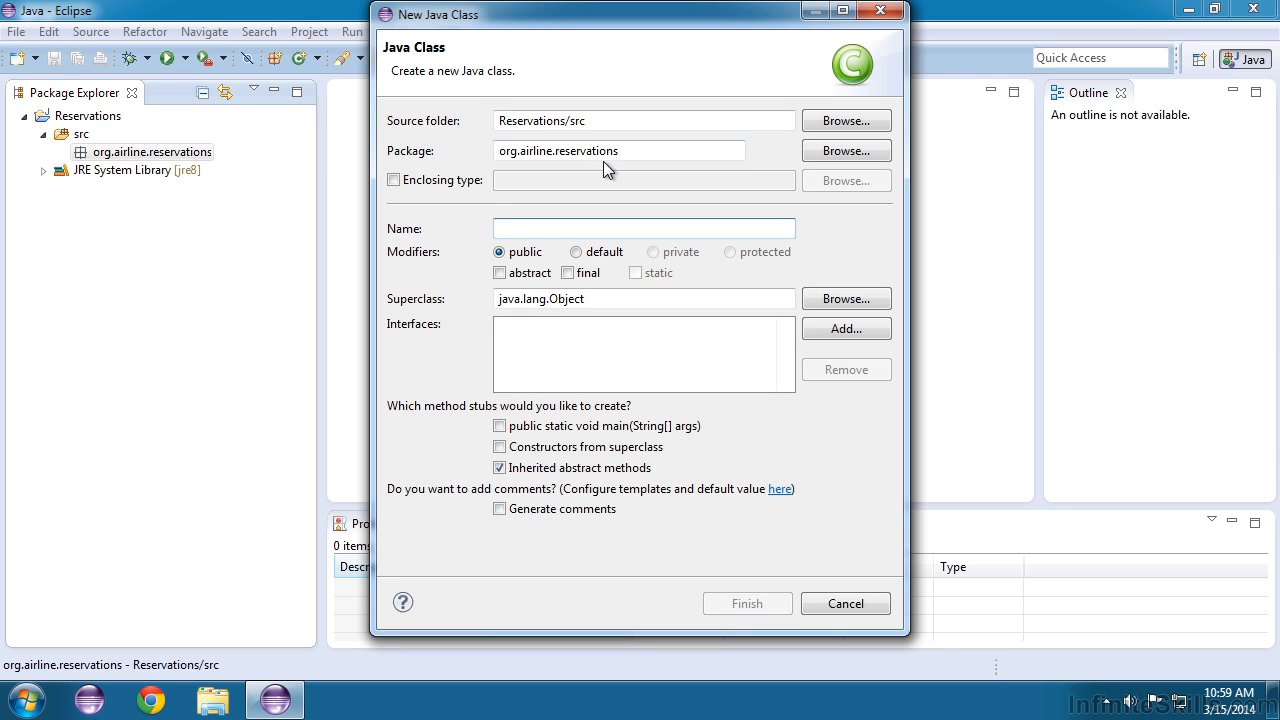
pyautogui.click(640, 228)
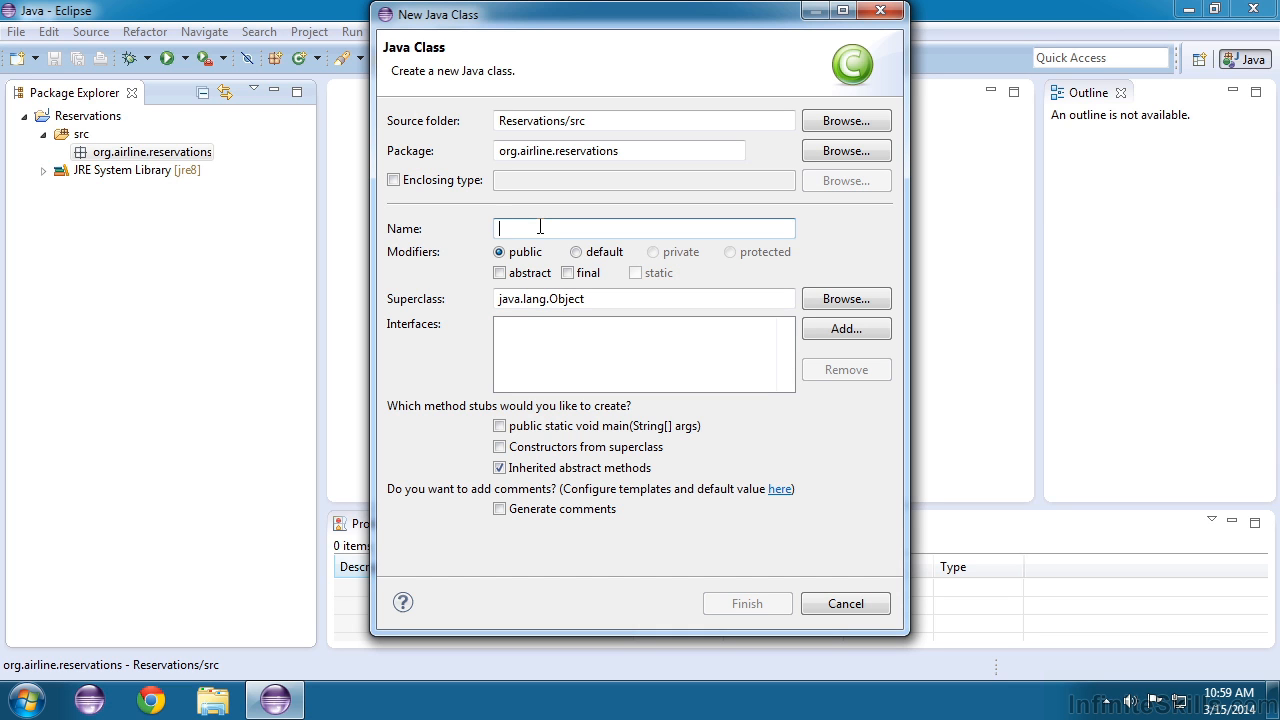
pyautogui.write('Demo')
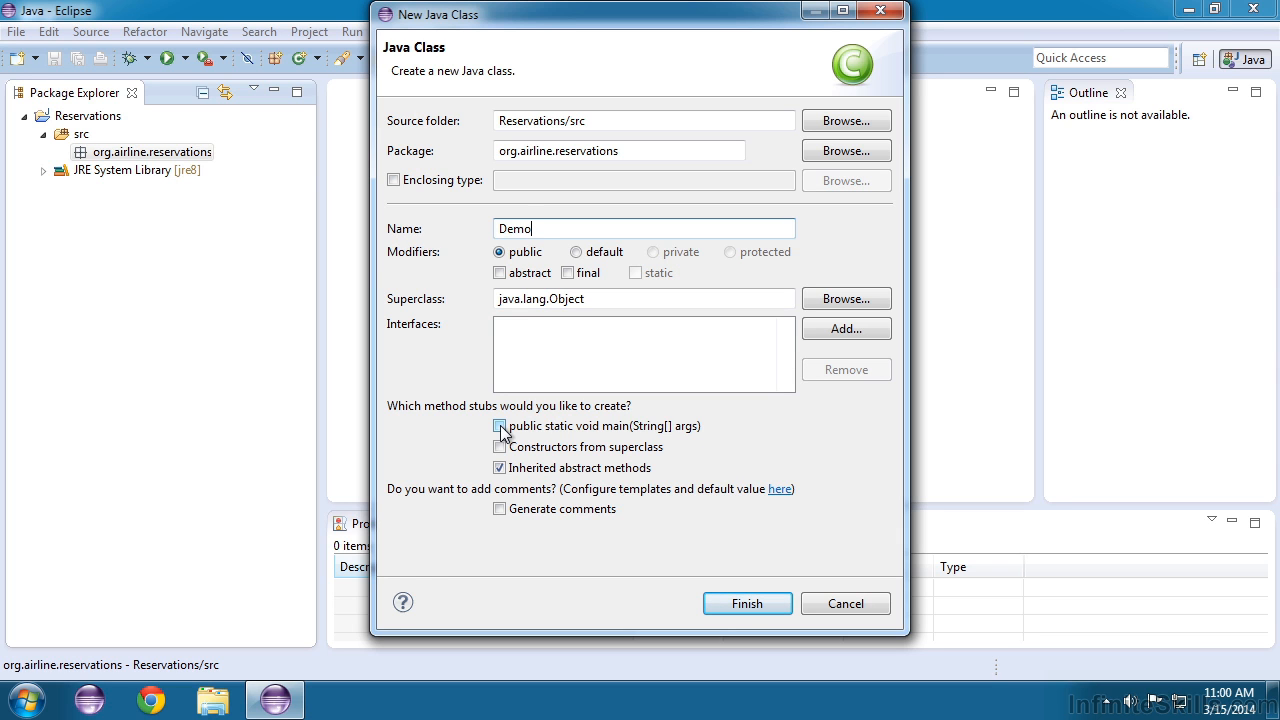
pyautogui.click(499, 426)
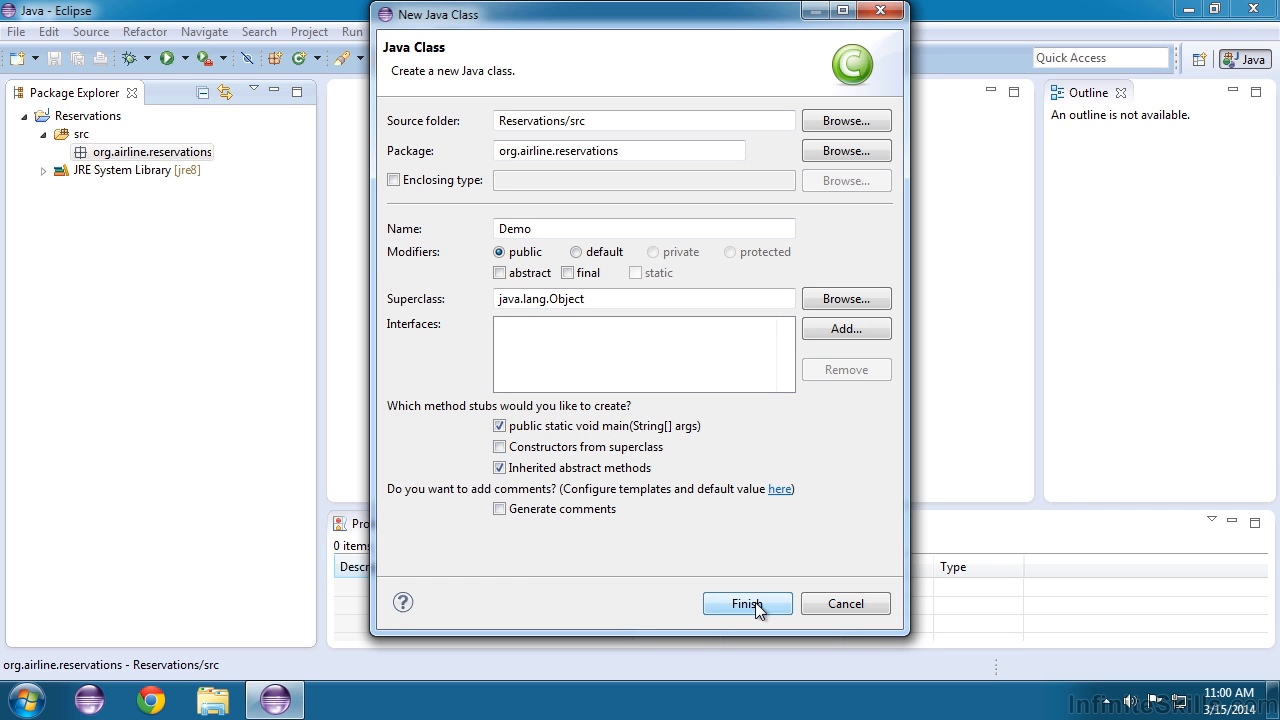
pyautogui.click(747, 603)
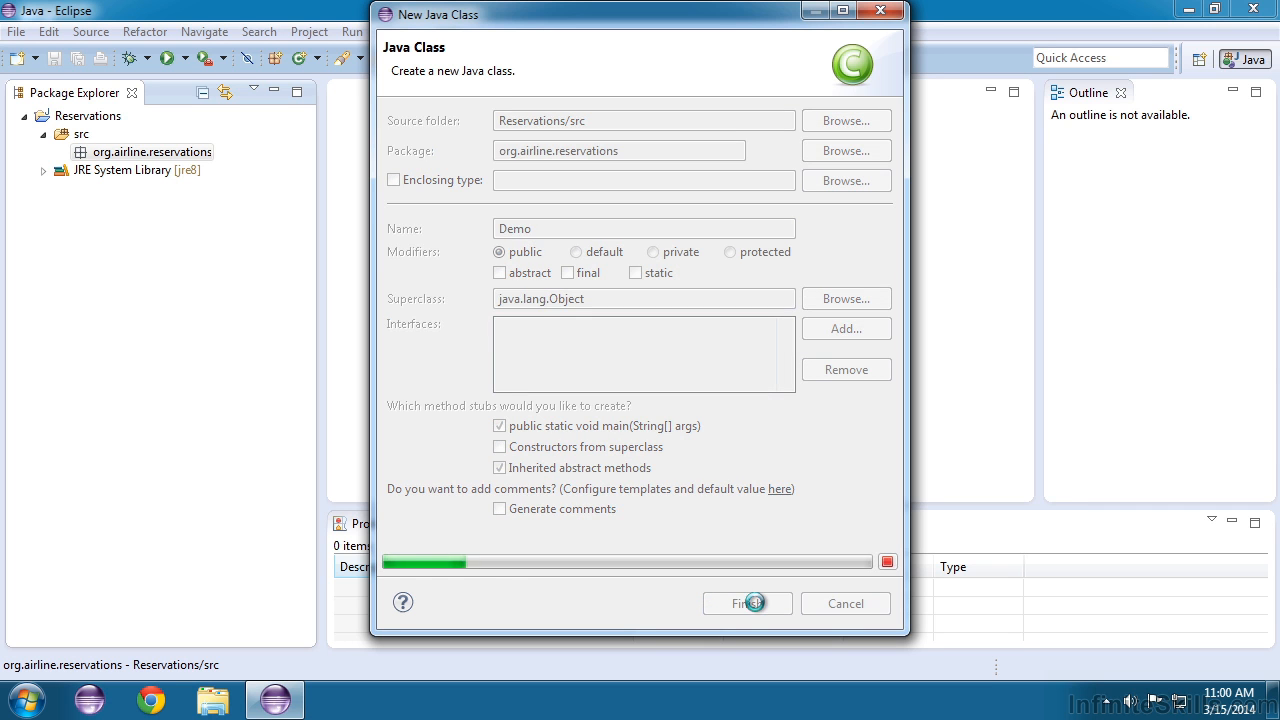
# Step: Open Demo.java showing the package declaration, Demo class and empty main method
pyautogui.click(747, 603)
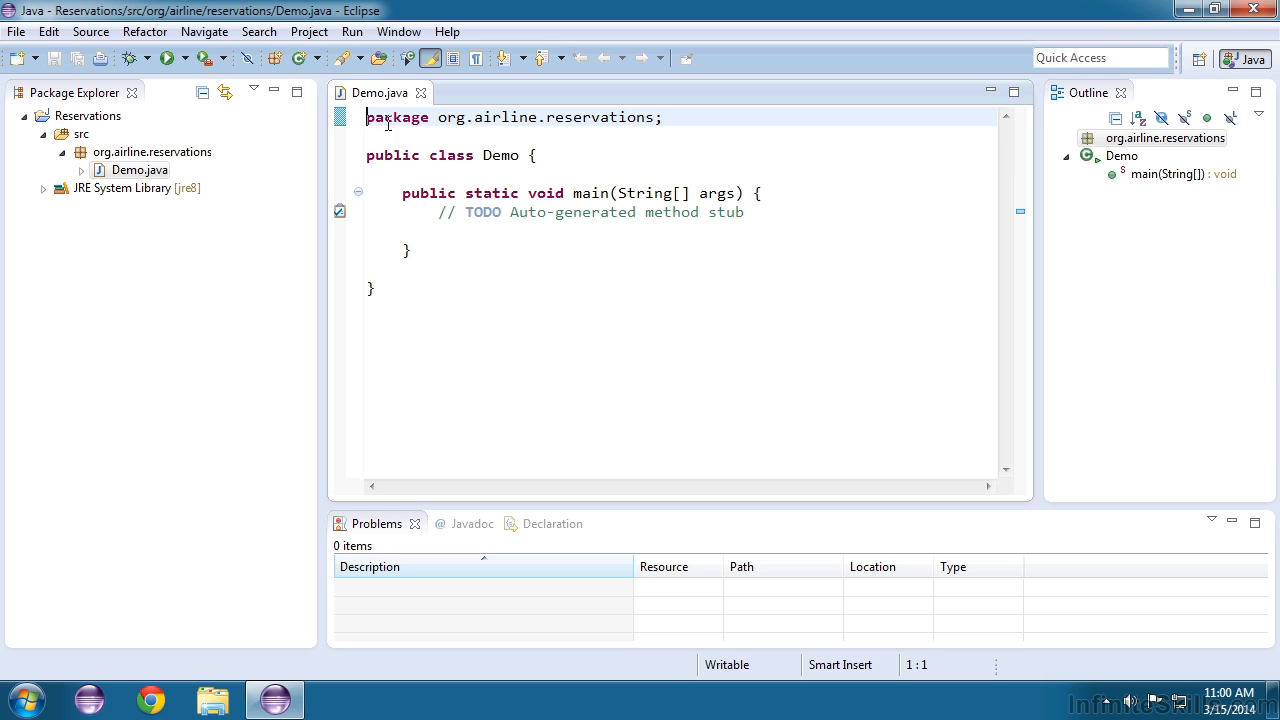
pyautogui.moveTo(674, 120)
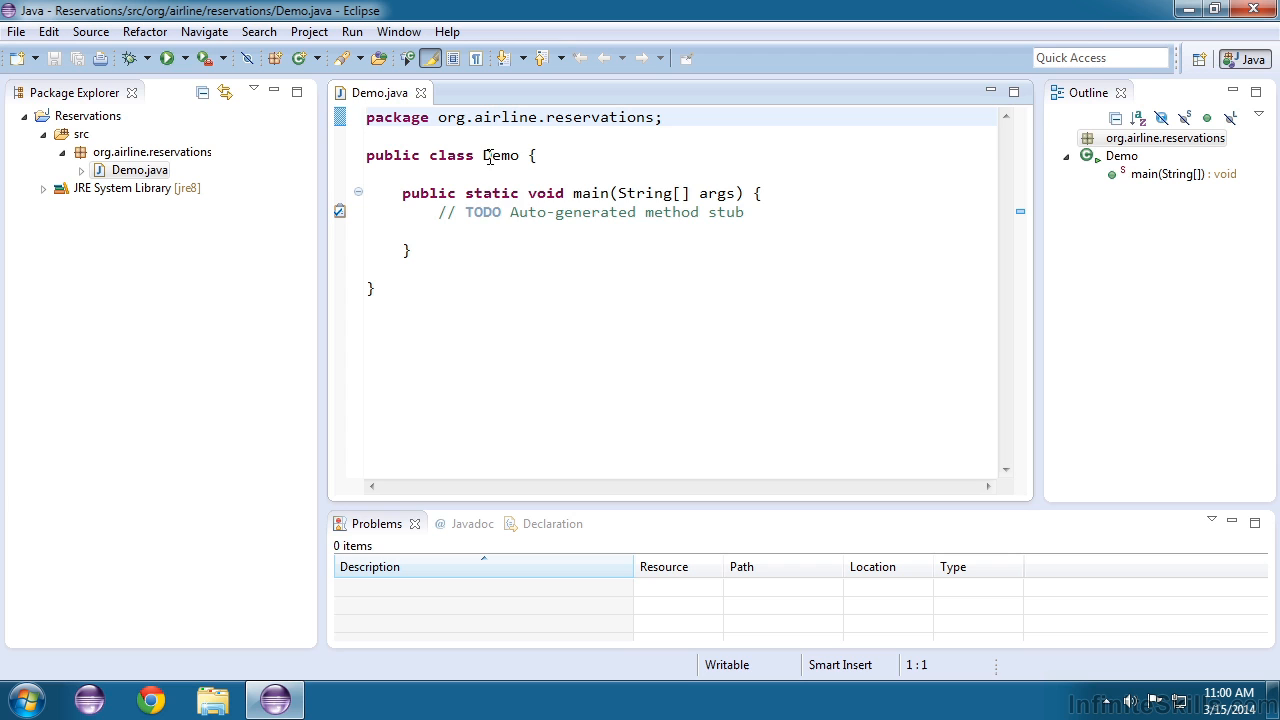
pyautogui.moveTo(500, 155)
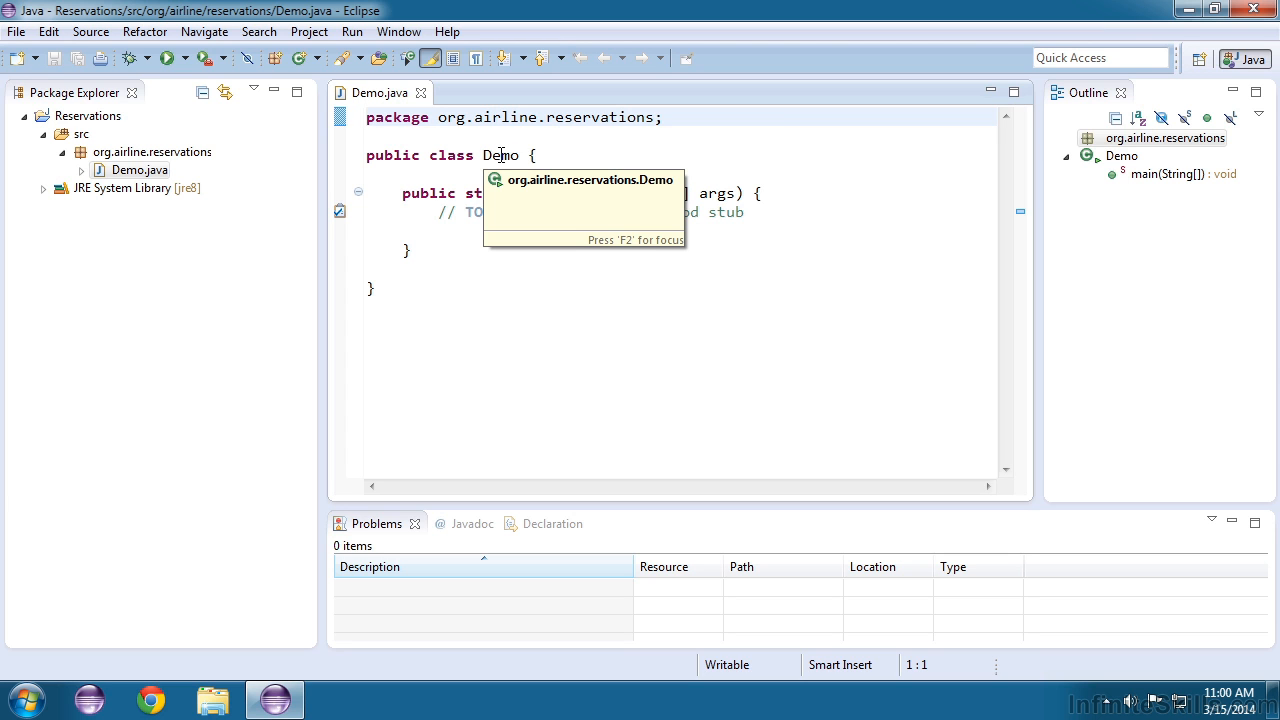
pyautogui.moveTo(399, 124)
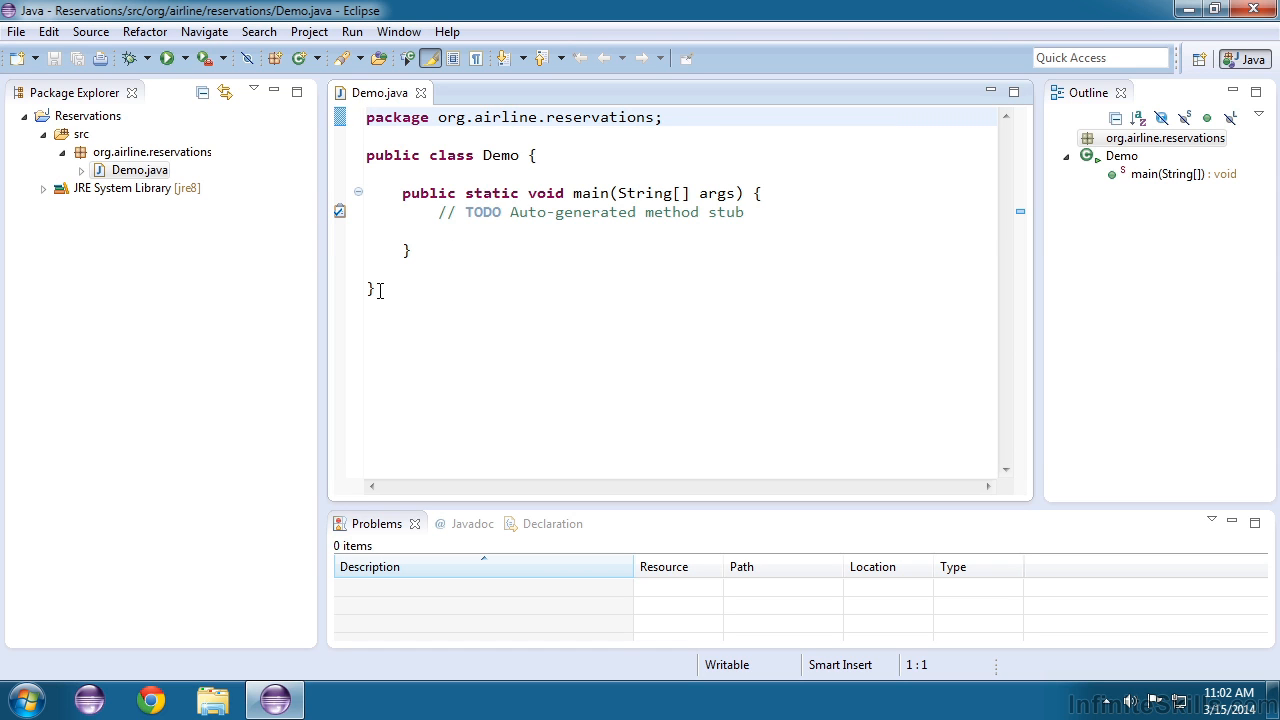
pyautogui.moveTo(505, 267)
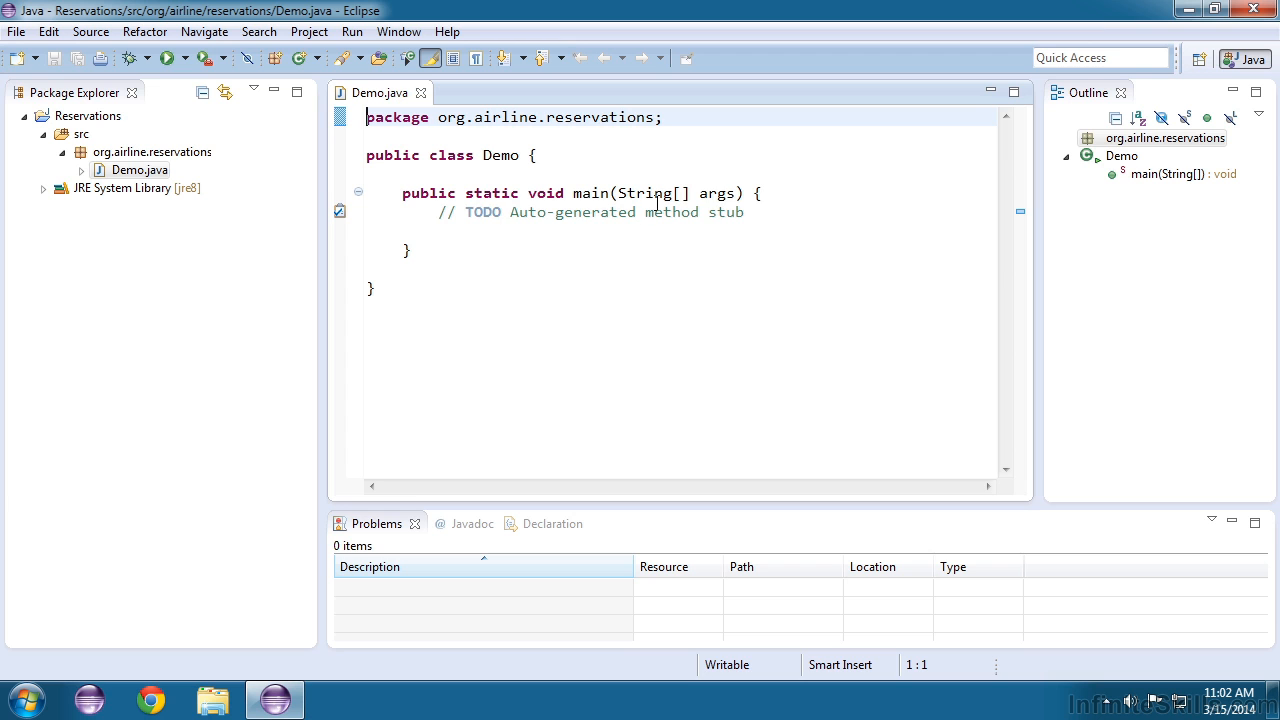
pyautogui.moveTo(455, 235)
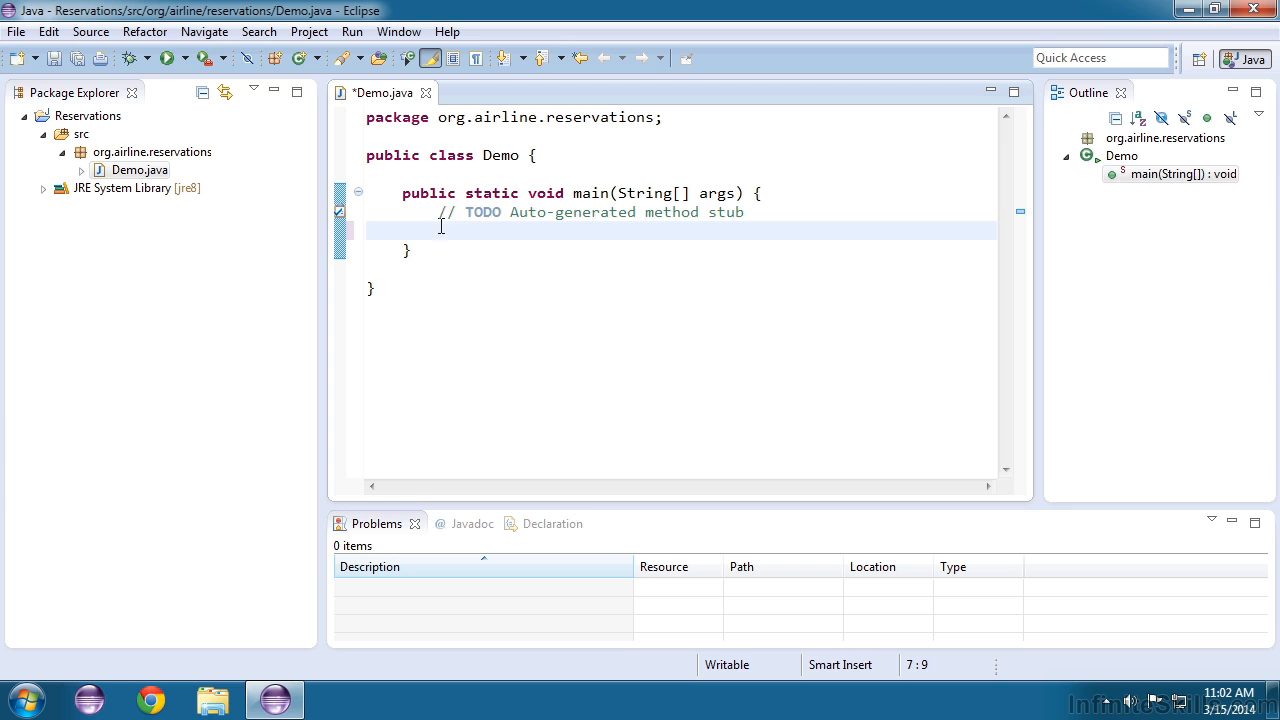
pyautogui.moveTo(534, 232)
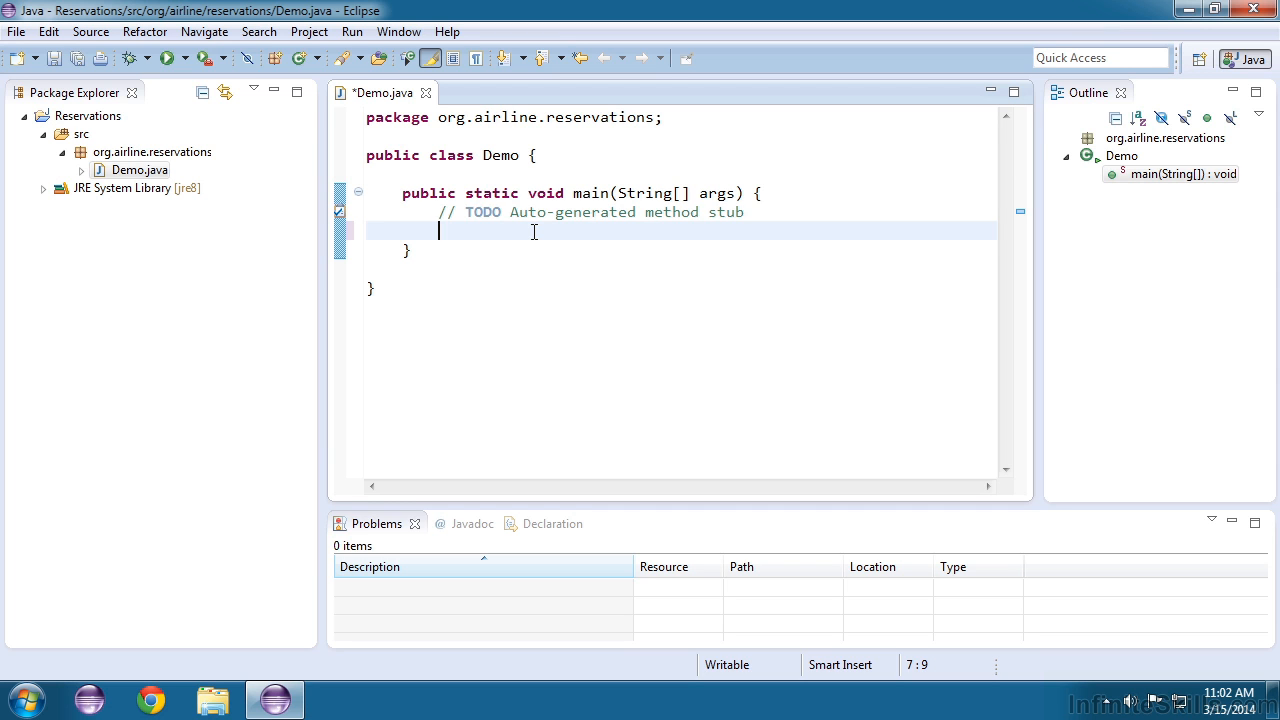
# Step: Type System.out.println() under the TODO comment in main
pyautogui.write('S')
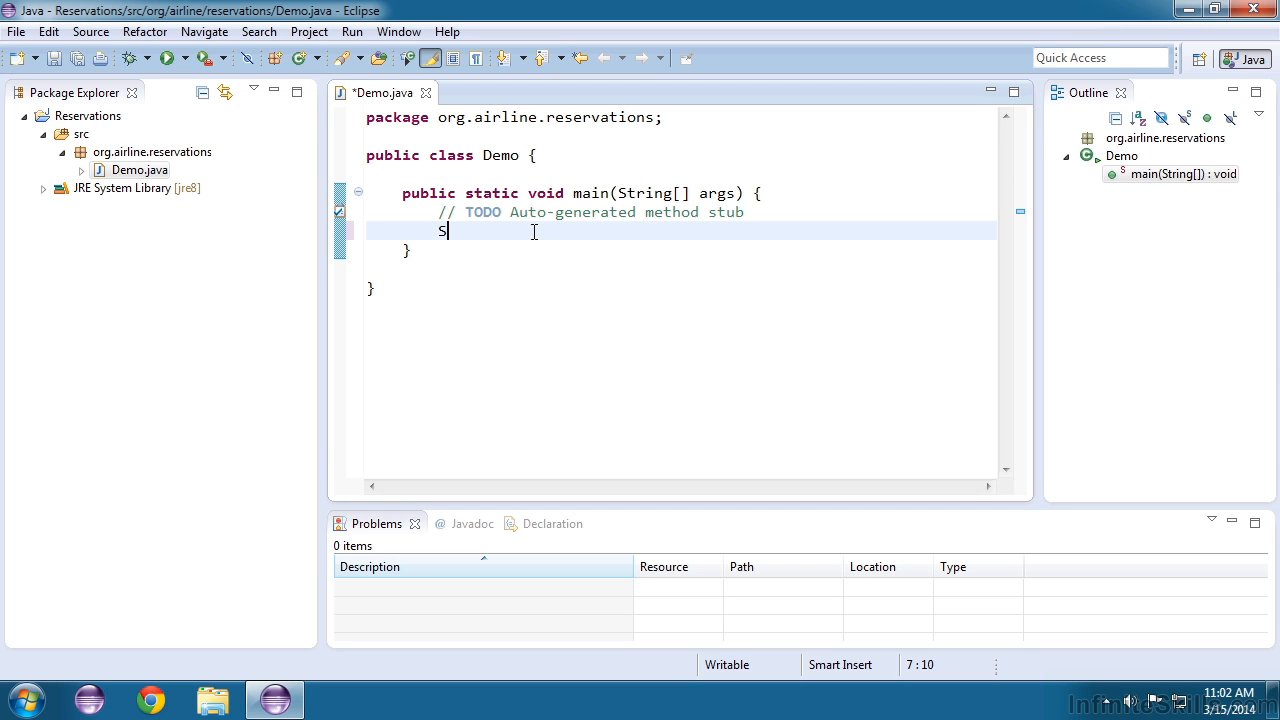
pyautogui.write('ystem')
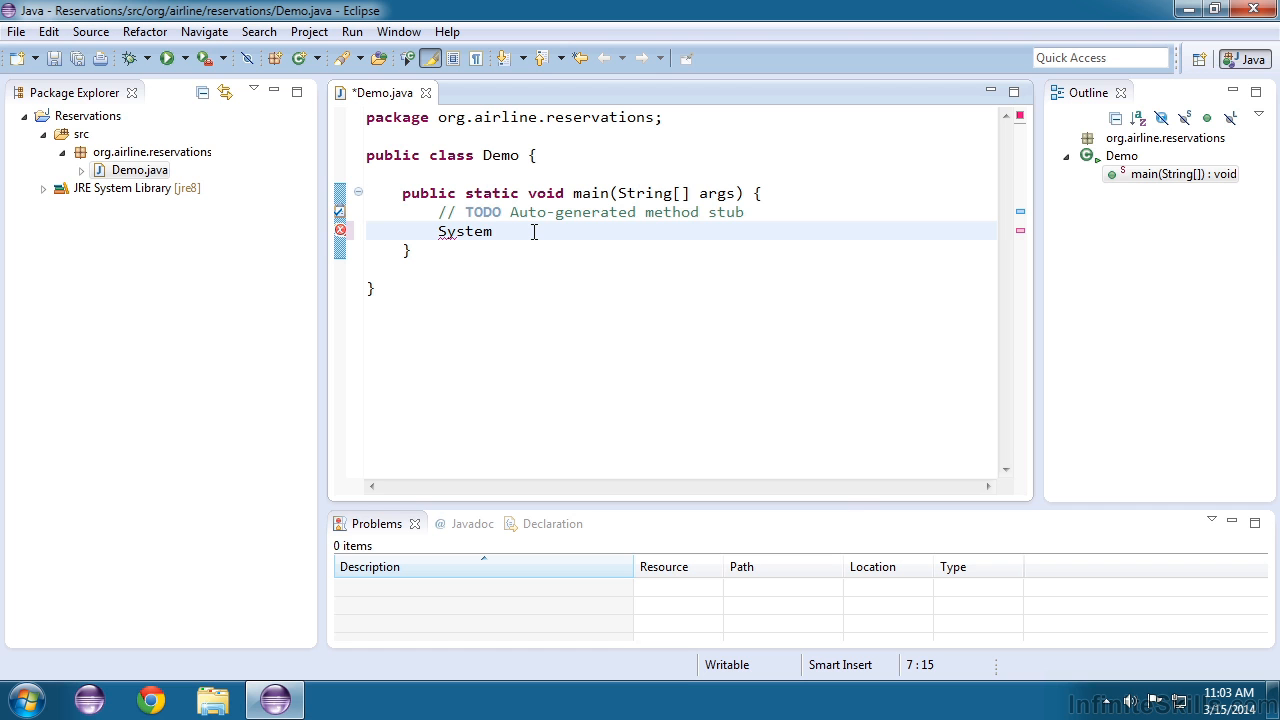
pyautogui.write('.out')
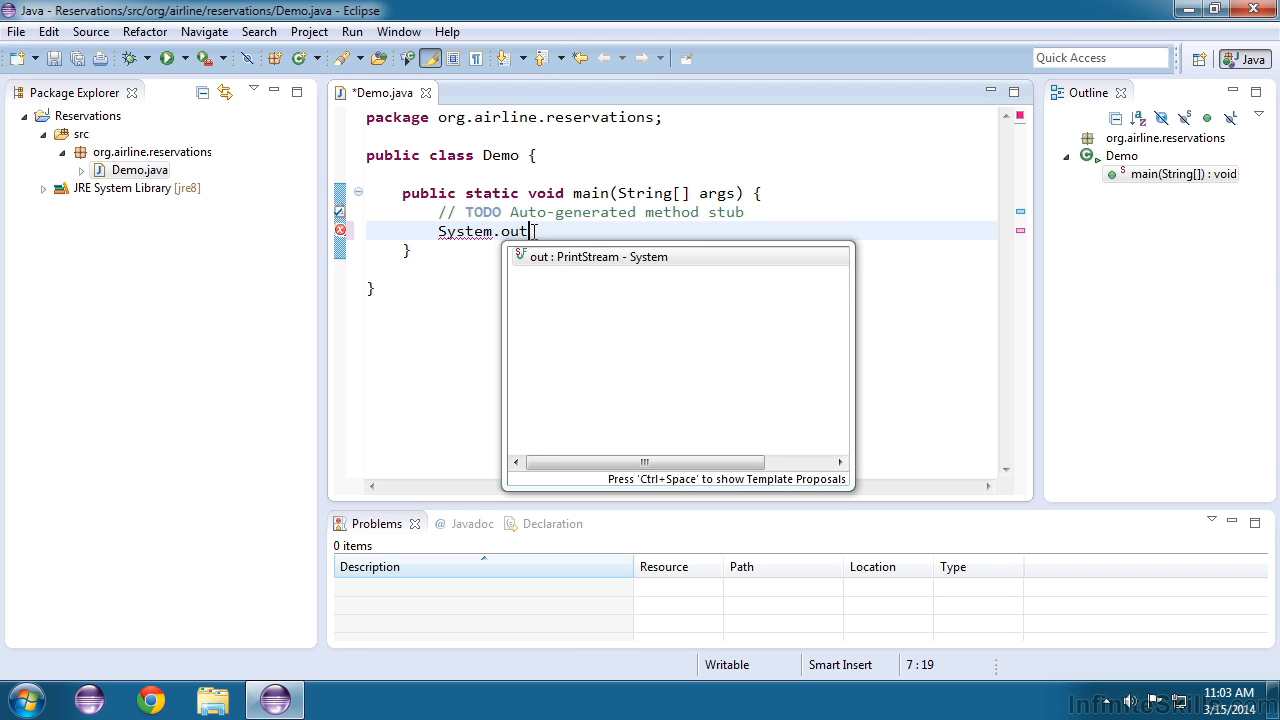
pyautogui.write('.')
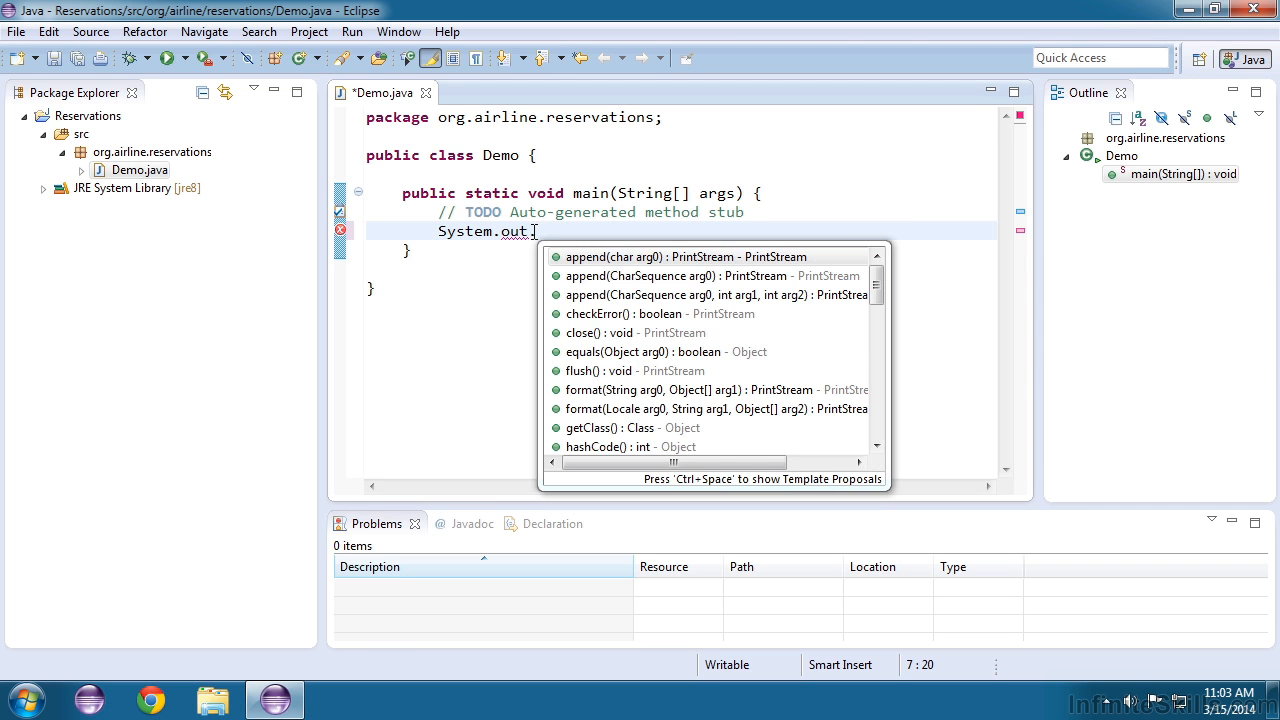
pyautogui.write('println')
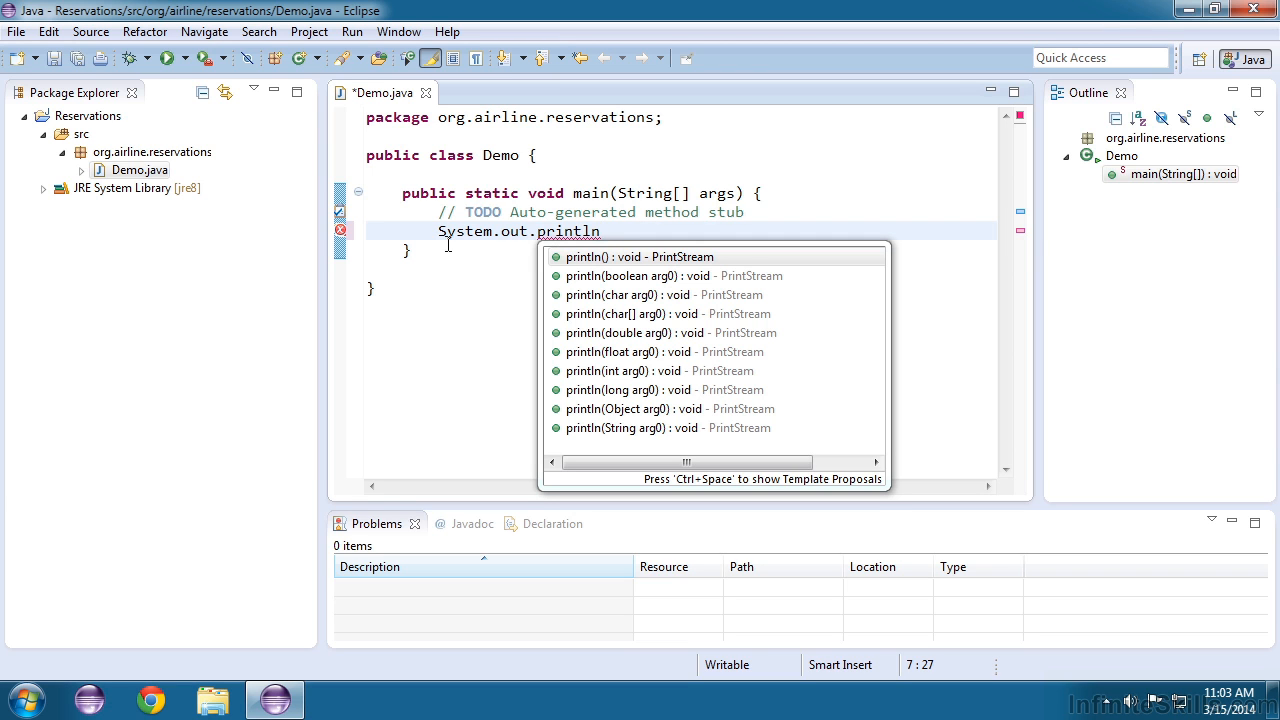
pyautogui.moveTo(492, 231)
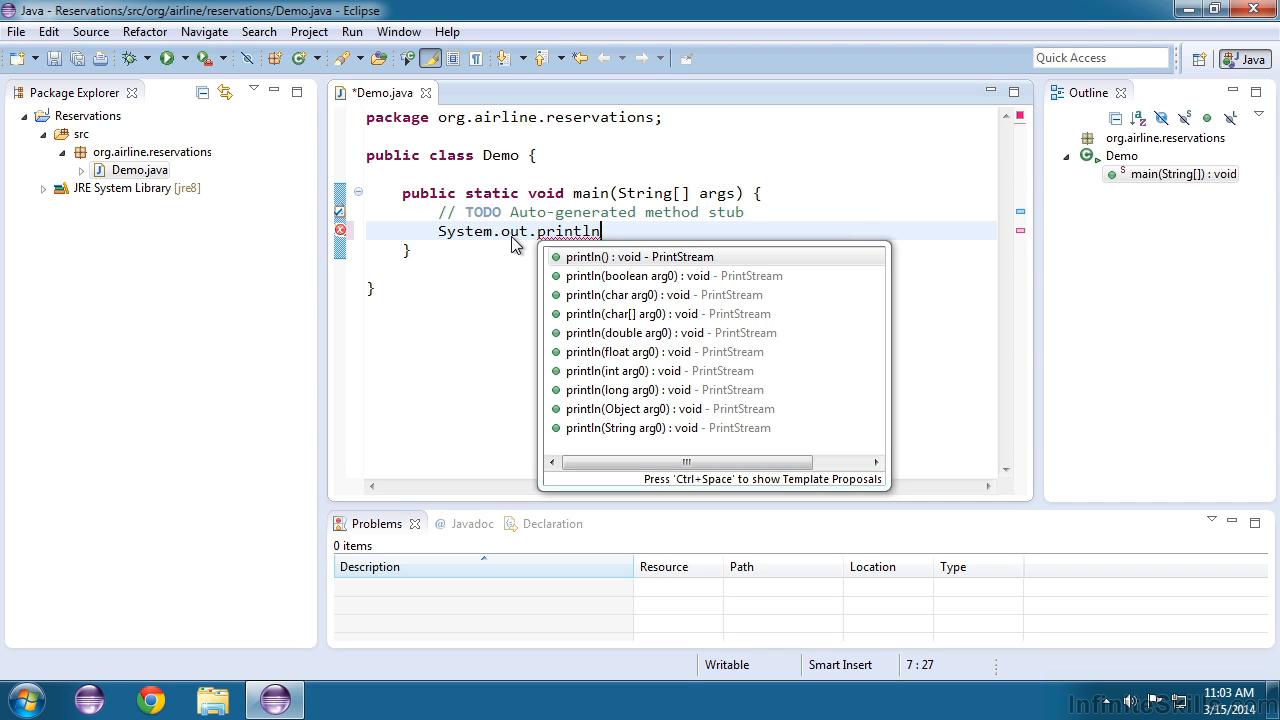
pyautogui.moveTo(513, 261)
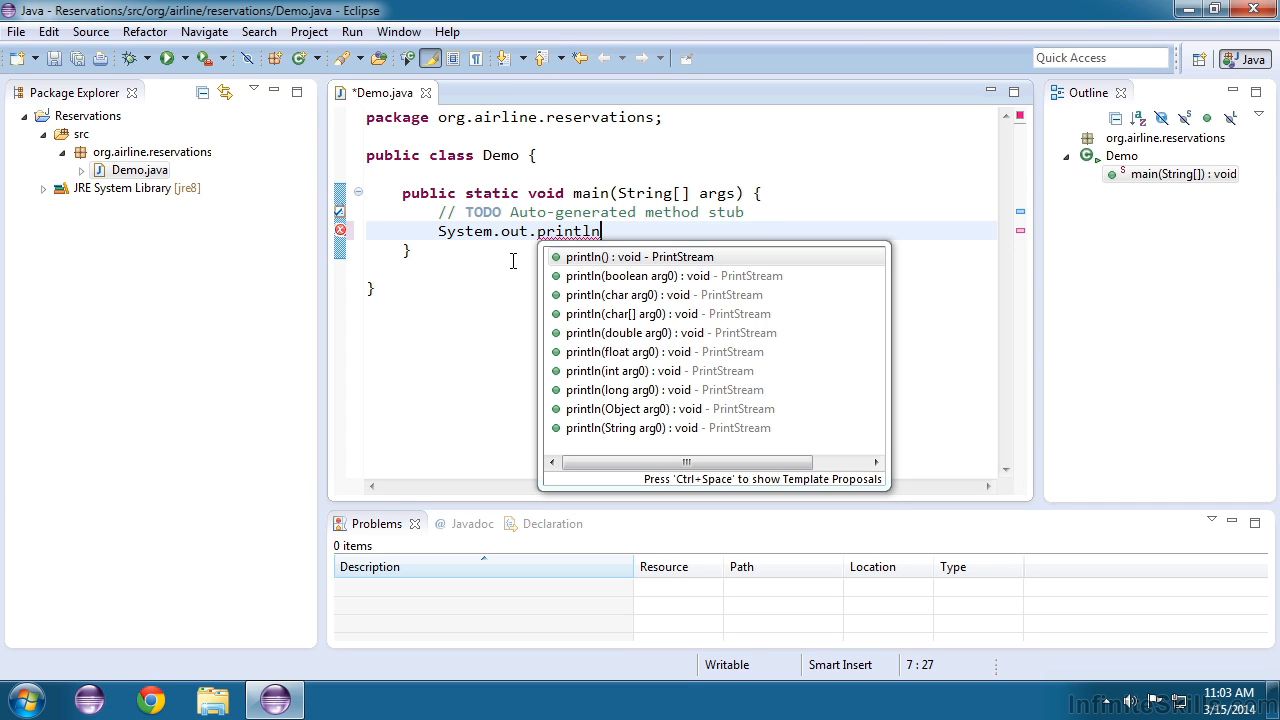
pyautogui.moveTo(597, 240)
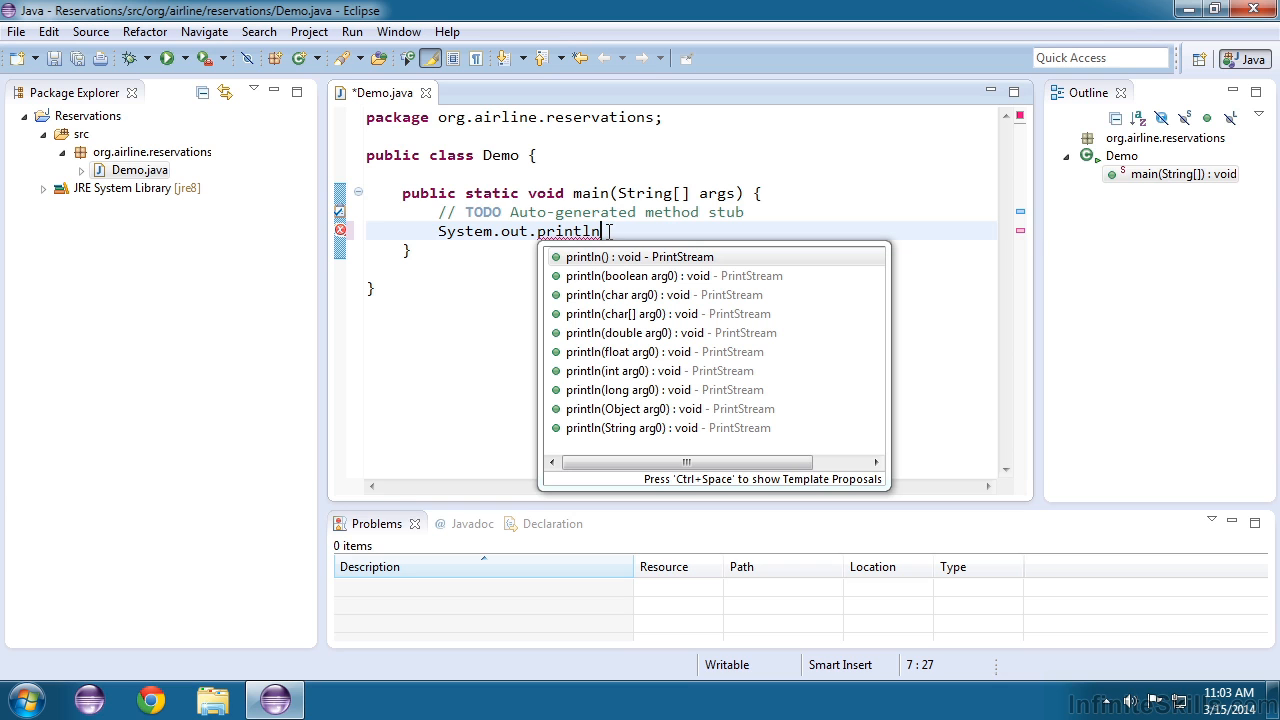
pyautogui.write('()')
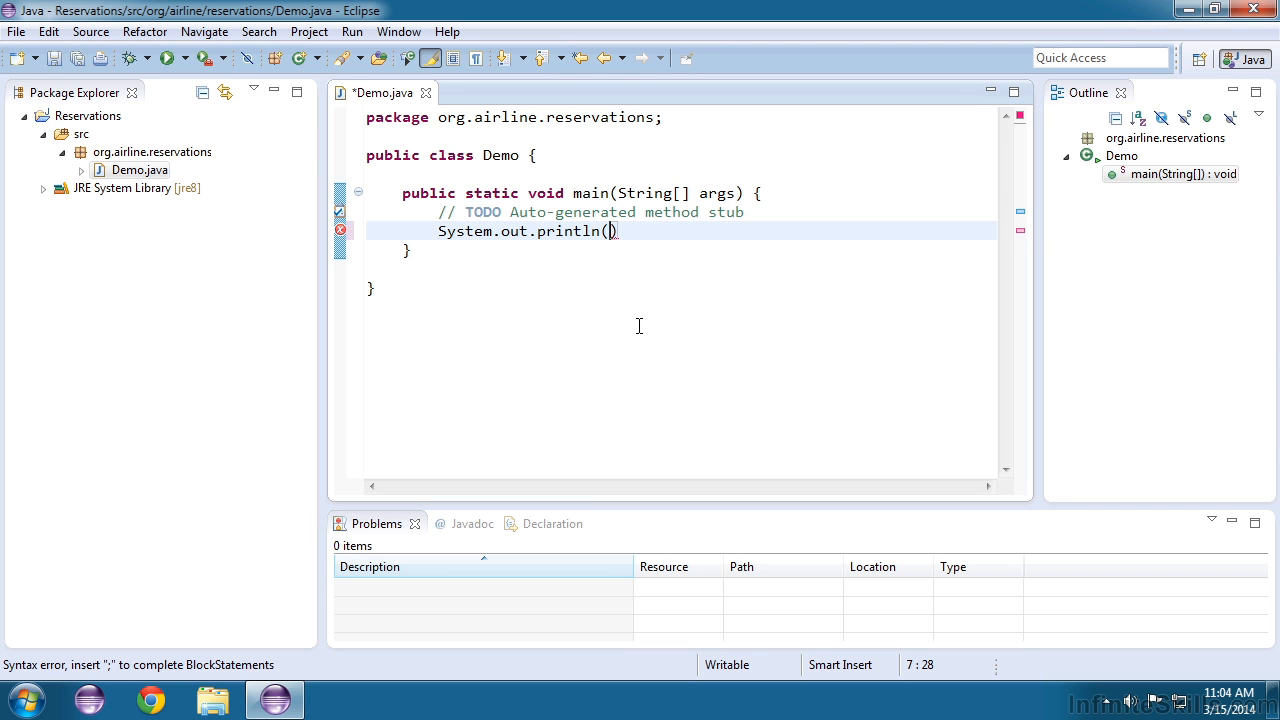
# Step: Fill println with "Look Ma! I'm programming!" and end the statement with a semicolon
pyautogui.write('"')
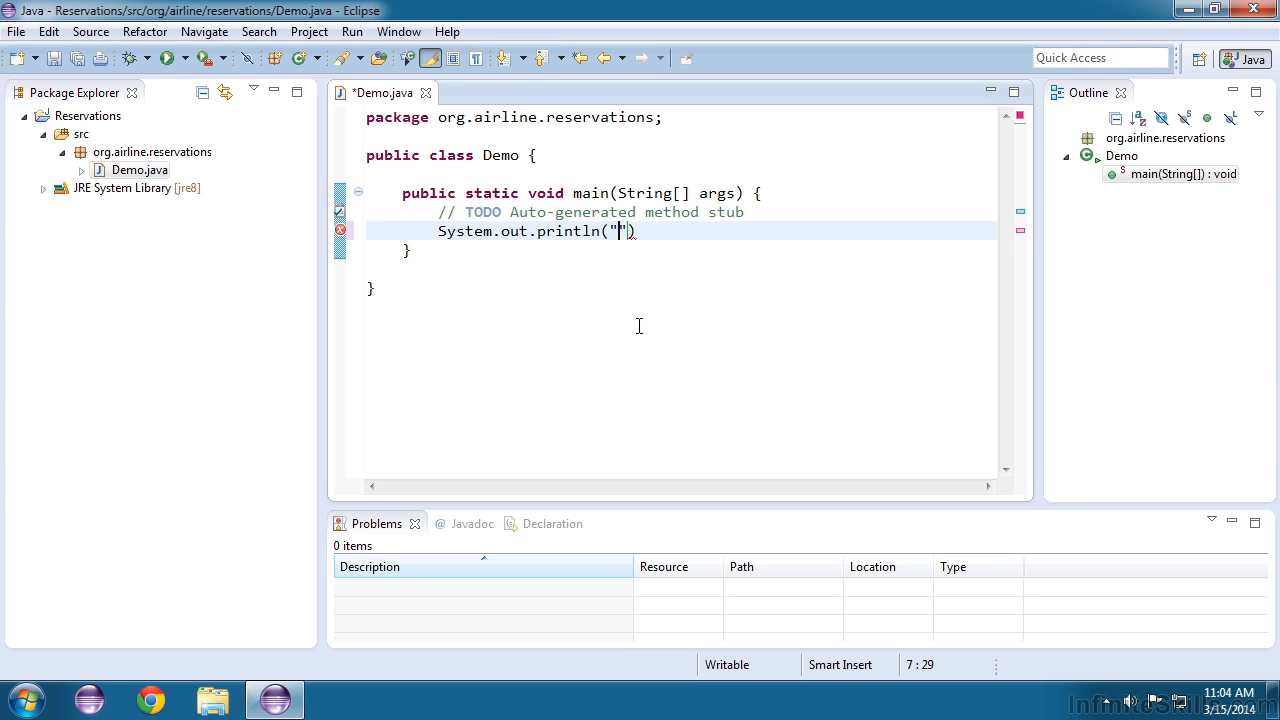
pyautogui.write('Look Ma!')
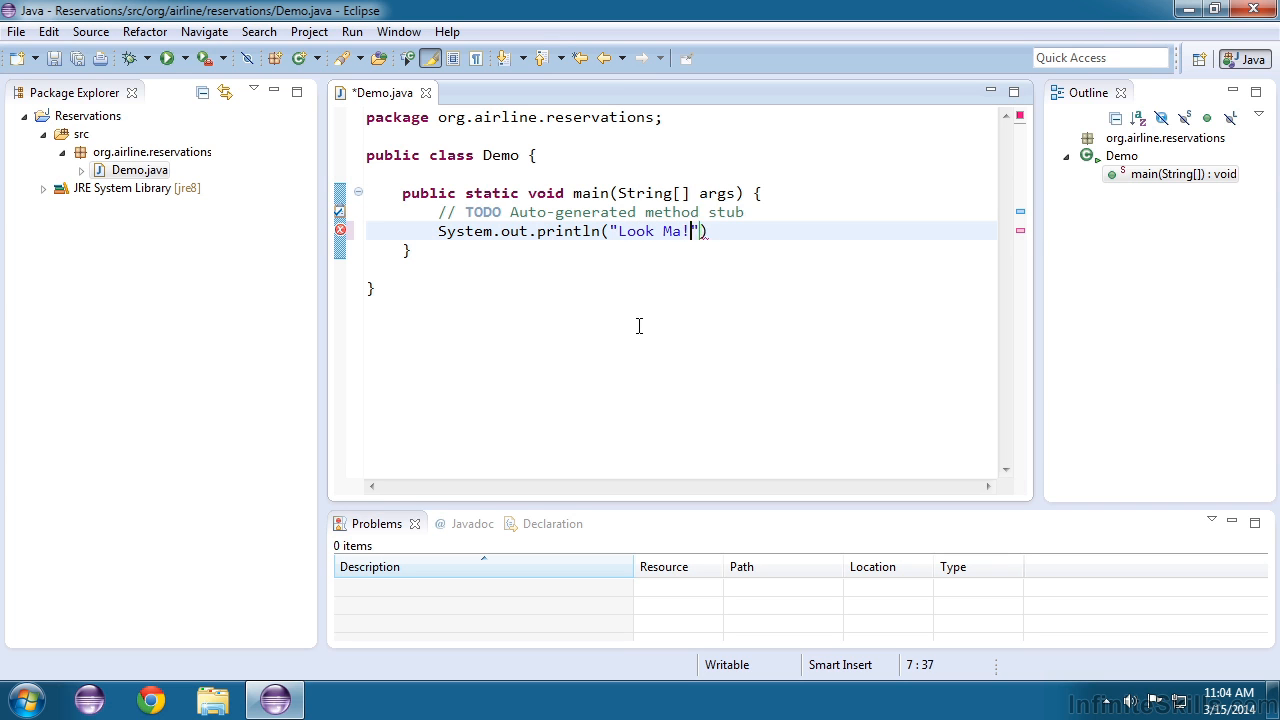
pyautogui.write("I'm programming!")
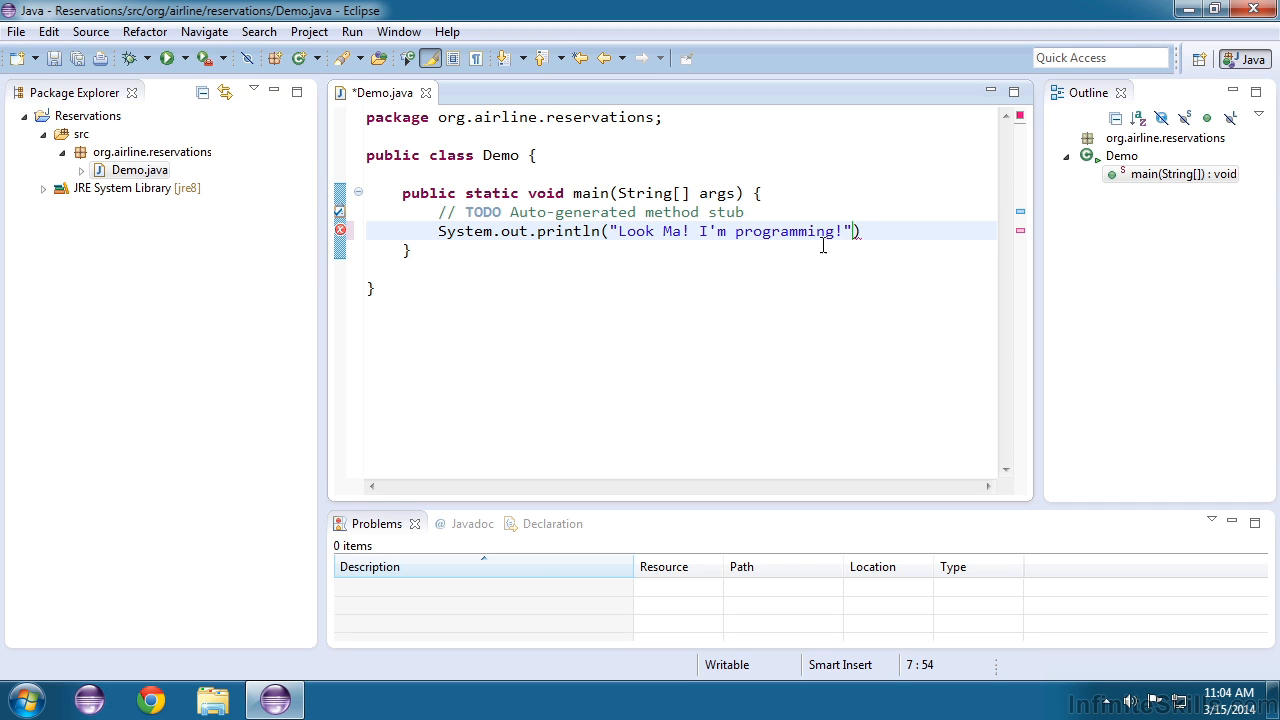
pyautogui.moveTo(735, 327)
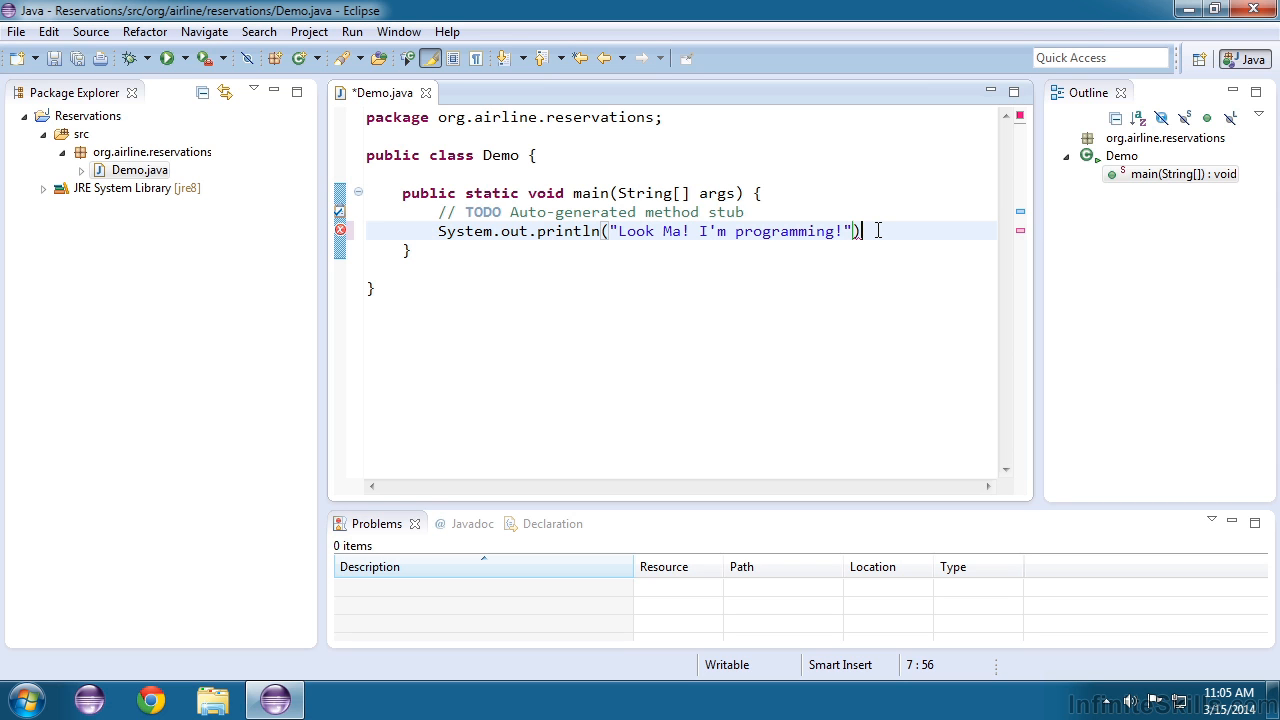
pyautogui.write(';')
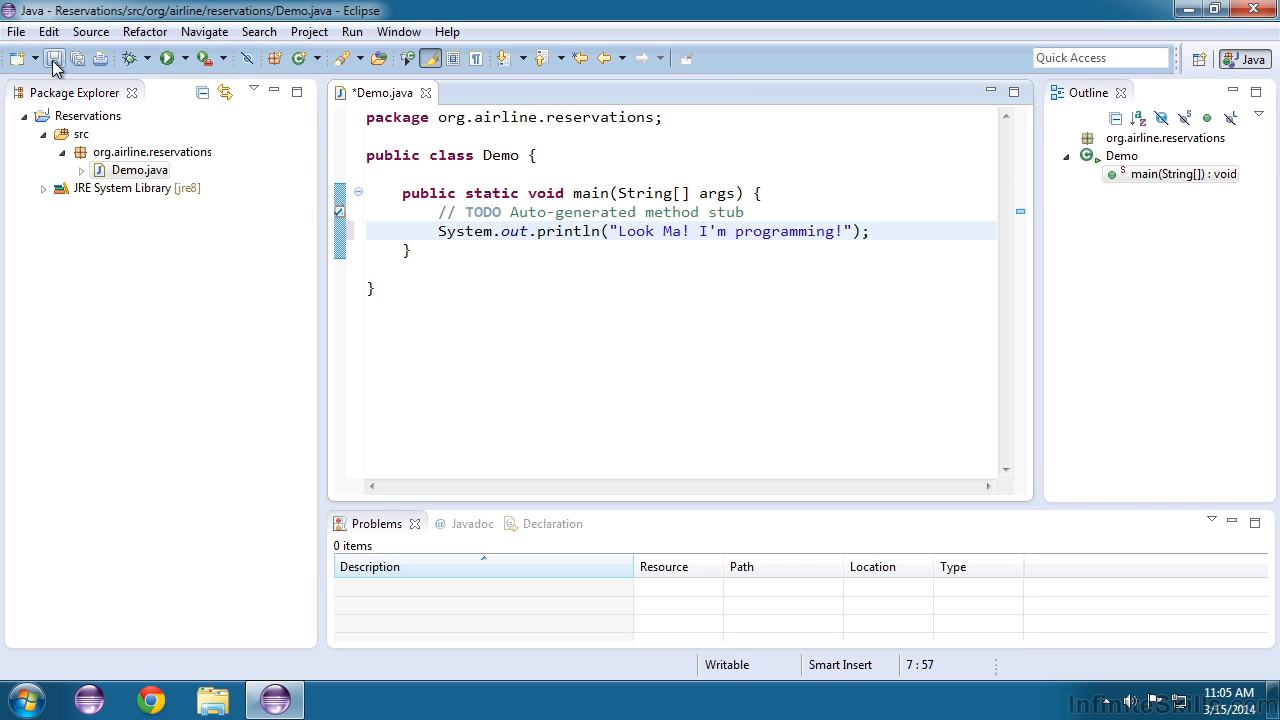
# Step: Save Demo.java and bring up its context menu in Package Explorer
pyautogui.click(54, 57)
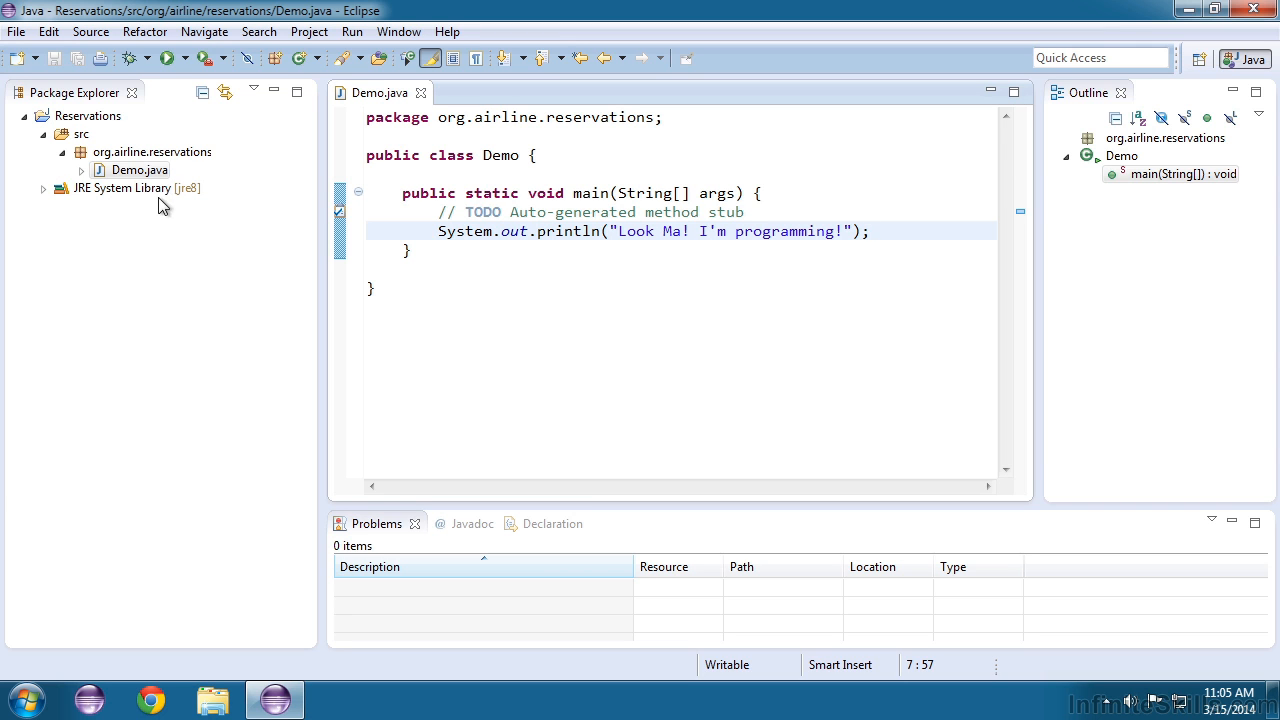
pyautogui.click(139, 169)
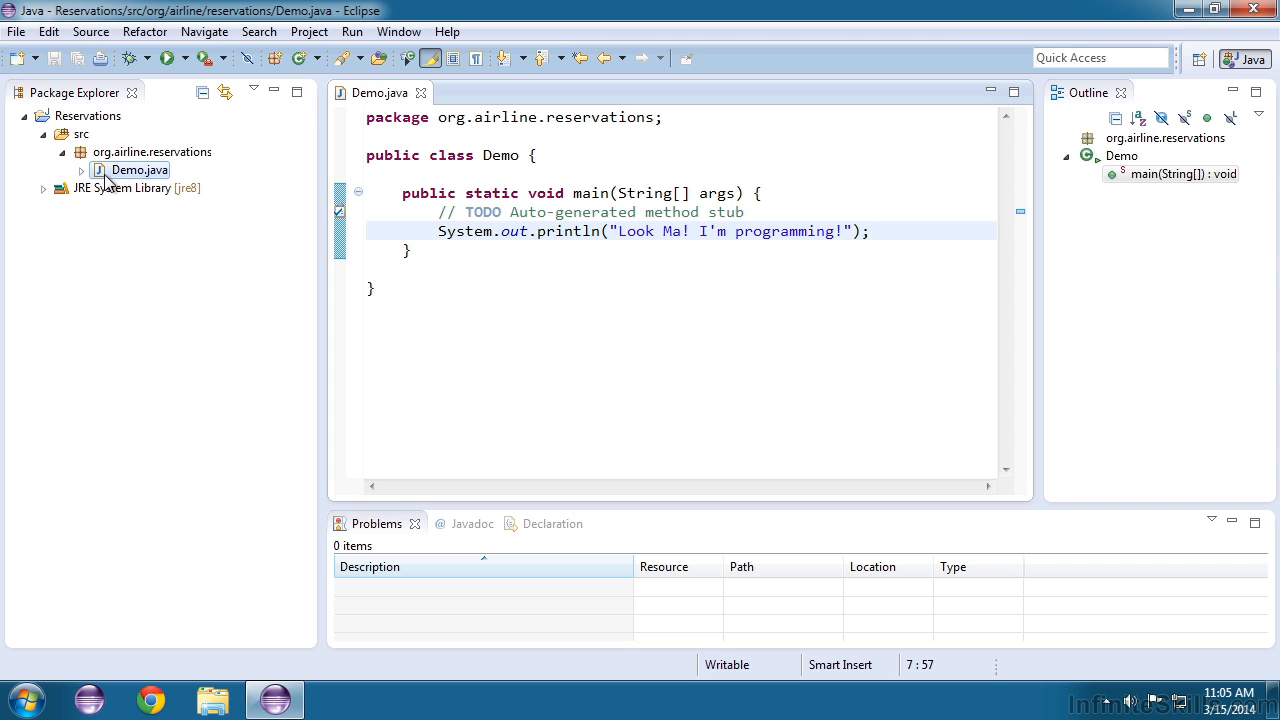
pyautogui.rightClick(138, 169)
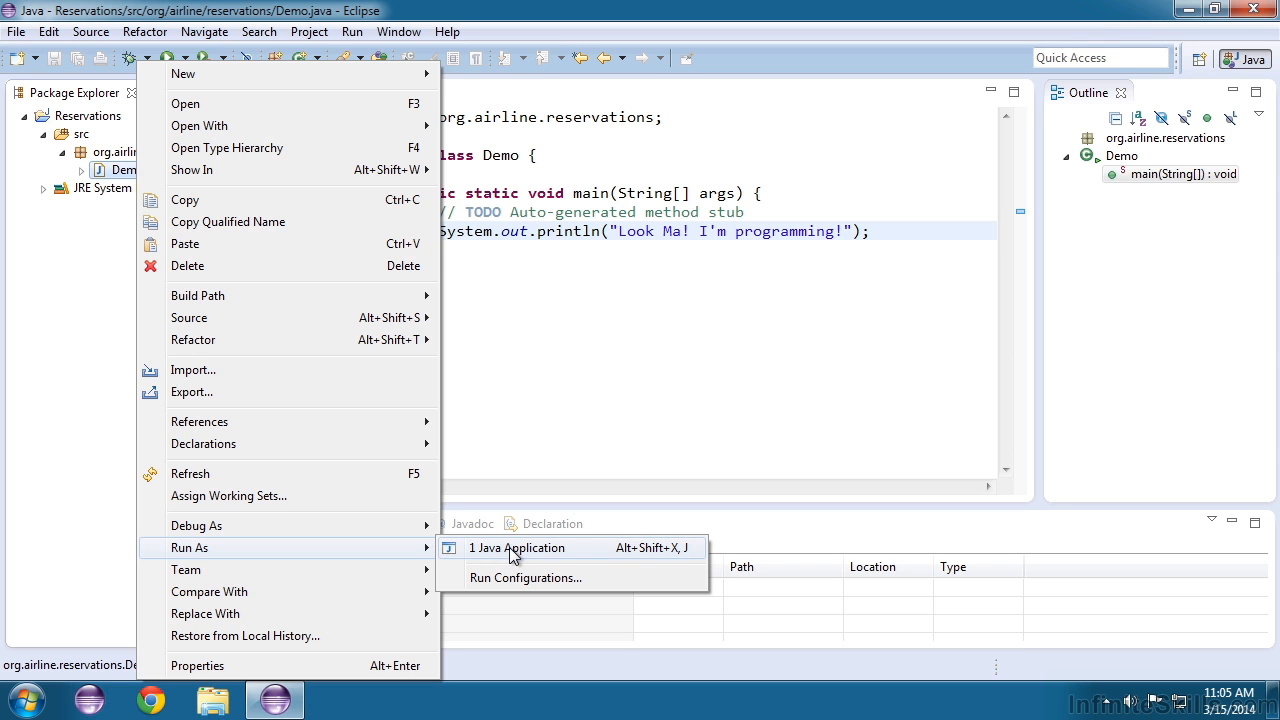
# Step: Run Demo as a Java Application, printing "Look Ma! I'm programming!" to the Console
pyautogui.click(517, 547)
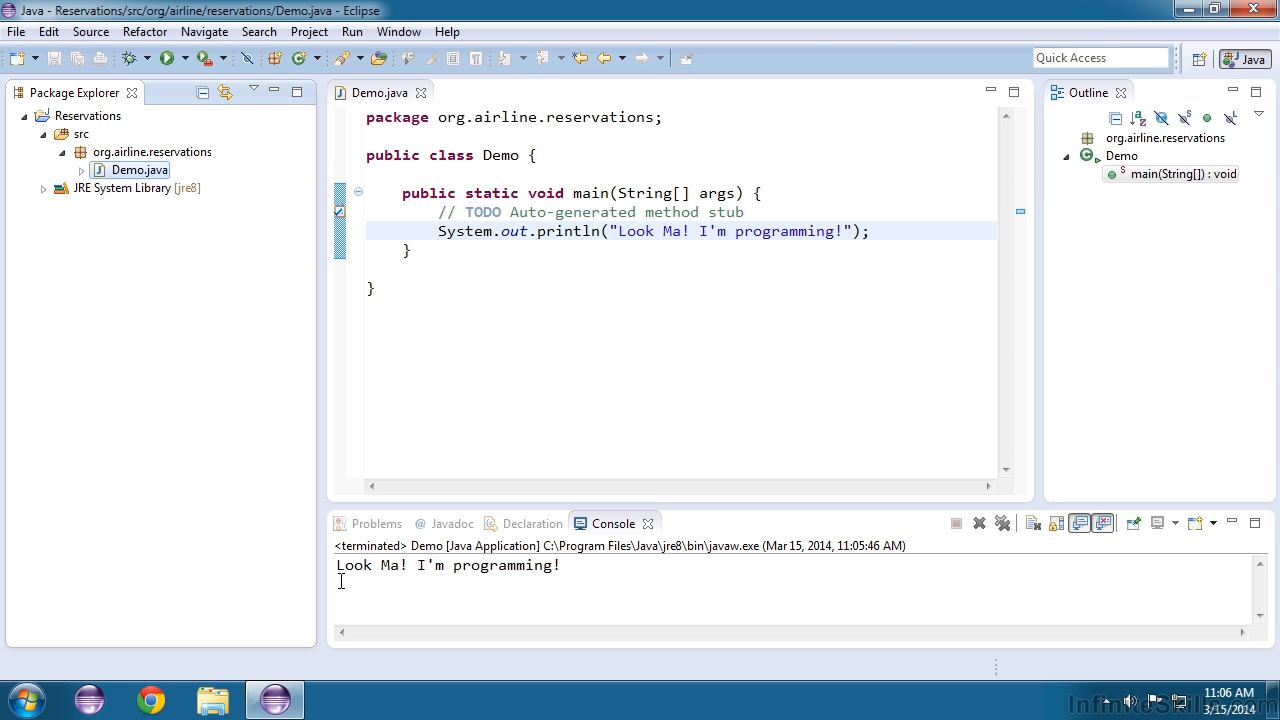
pyautogui.moveTo(561, 580)
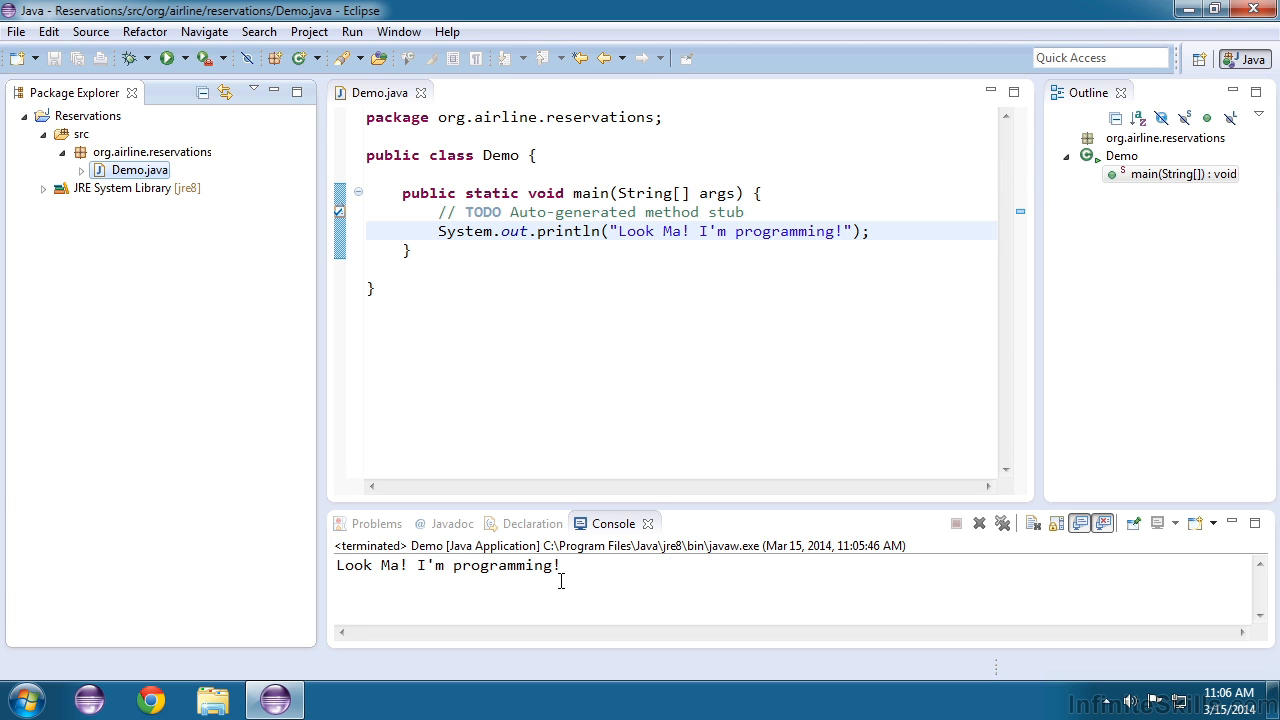
pyautogui.moveTo(456, 119)
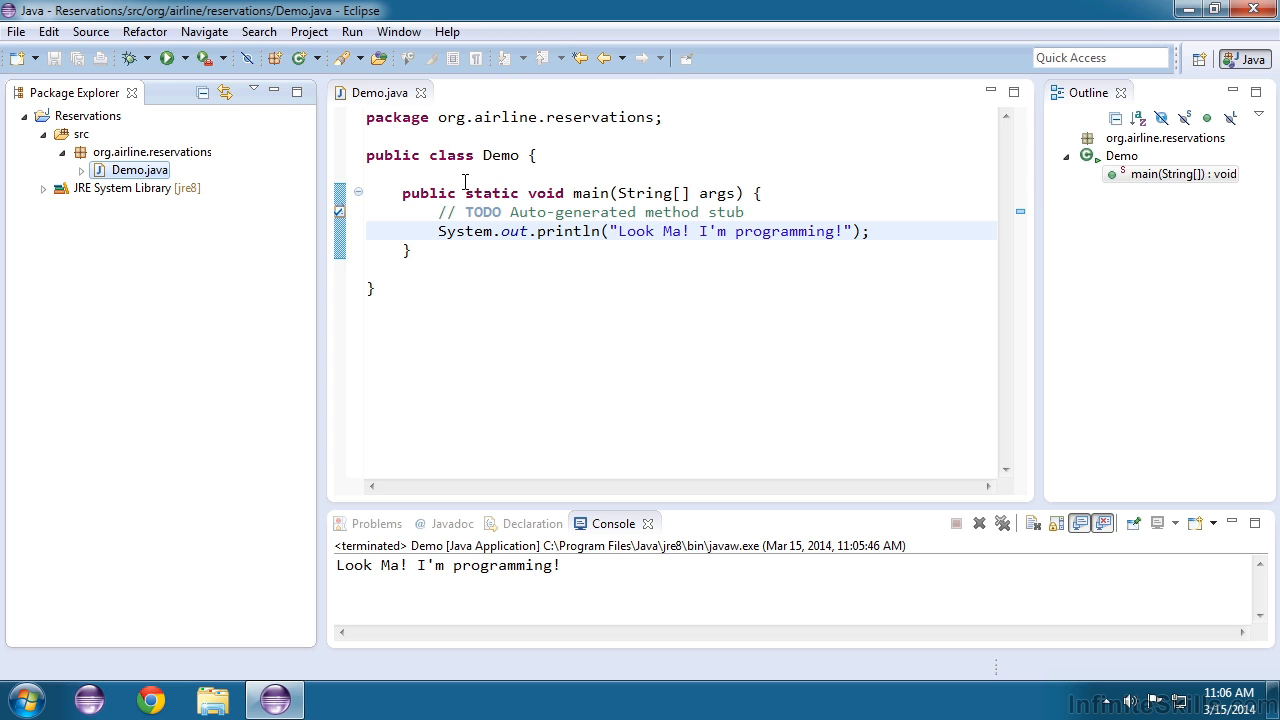
pyautogui.moveTo(476, 223)
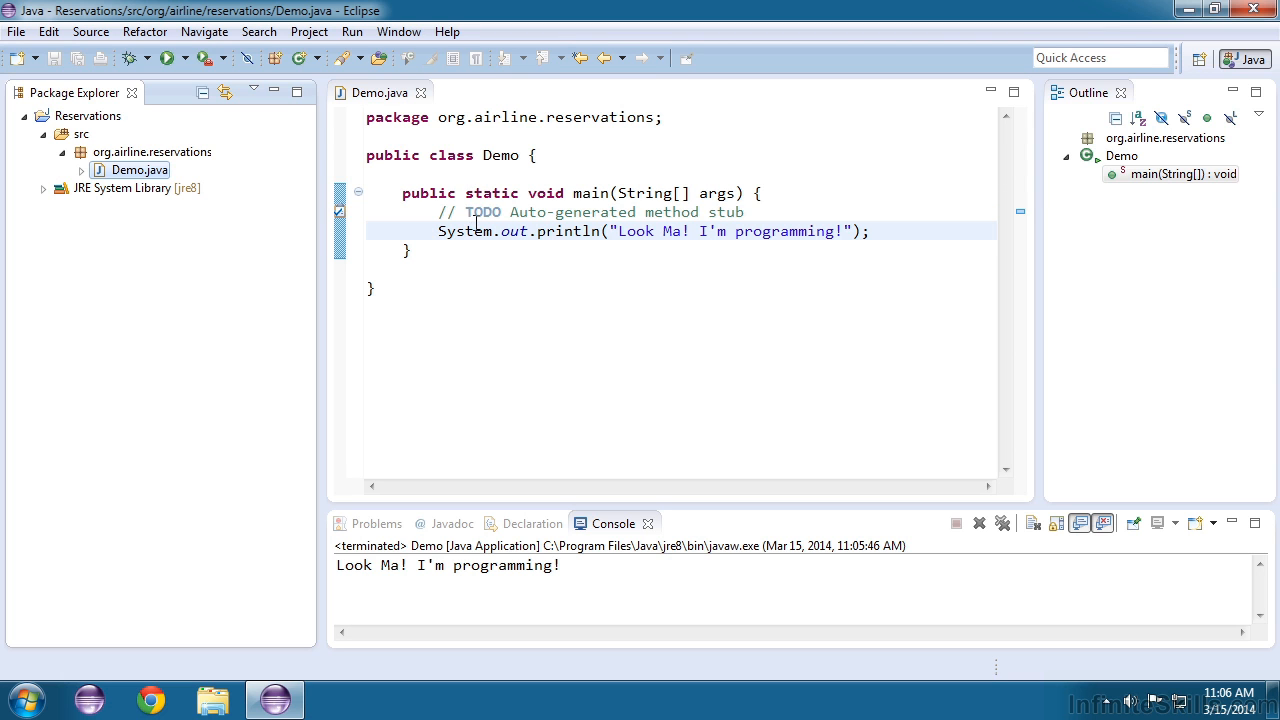
pyautogui.moveTo(507, 377)
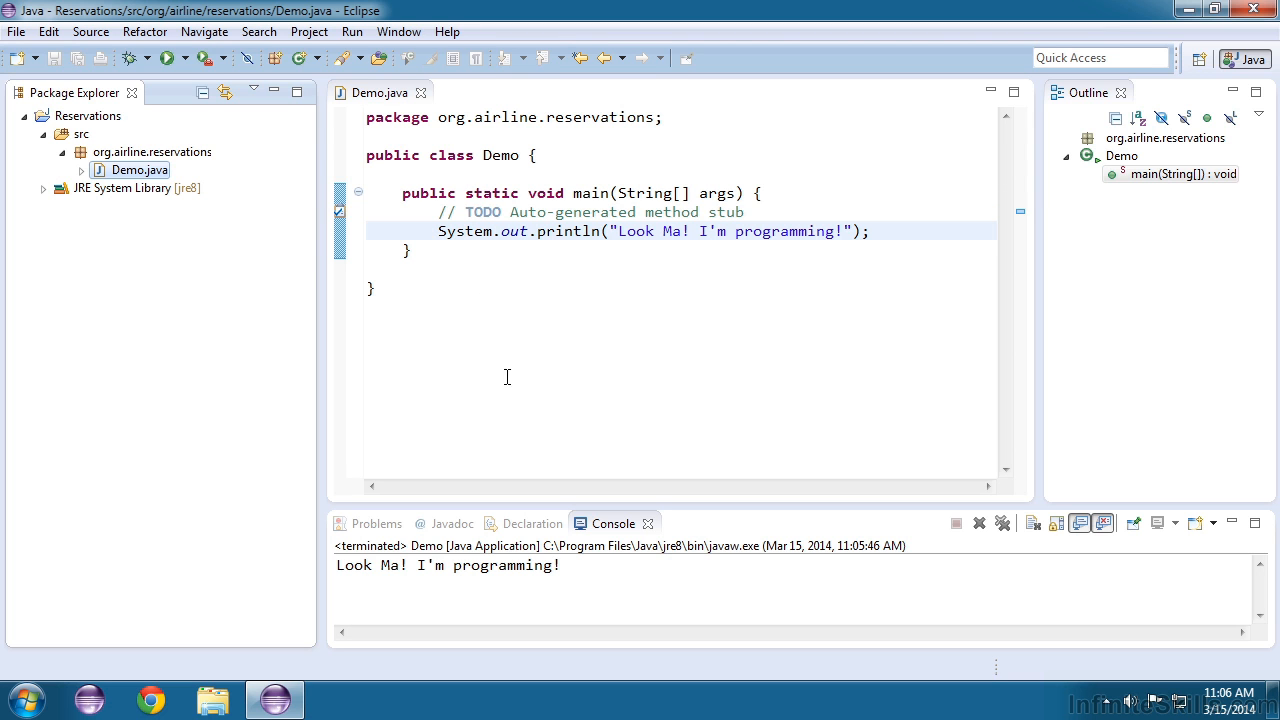
pyautogui.moveTo(587, 577)
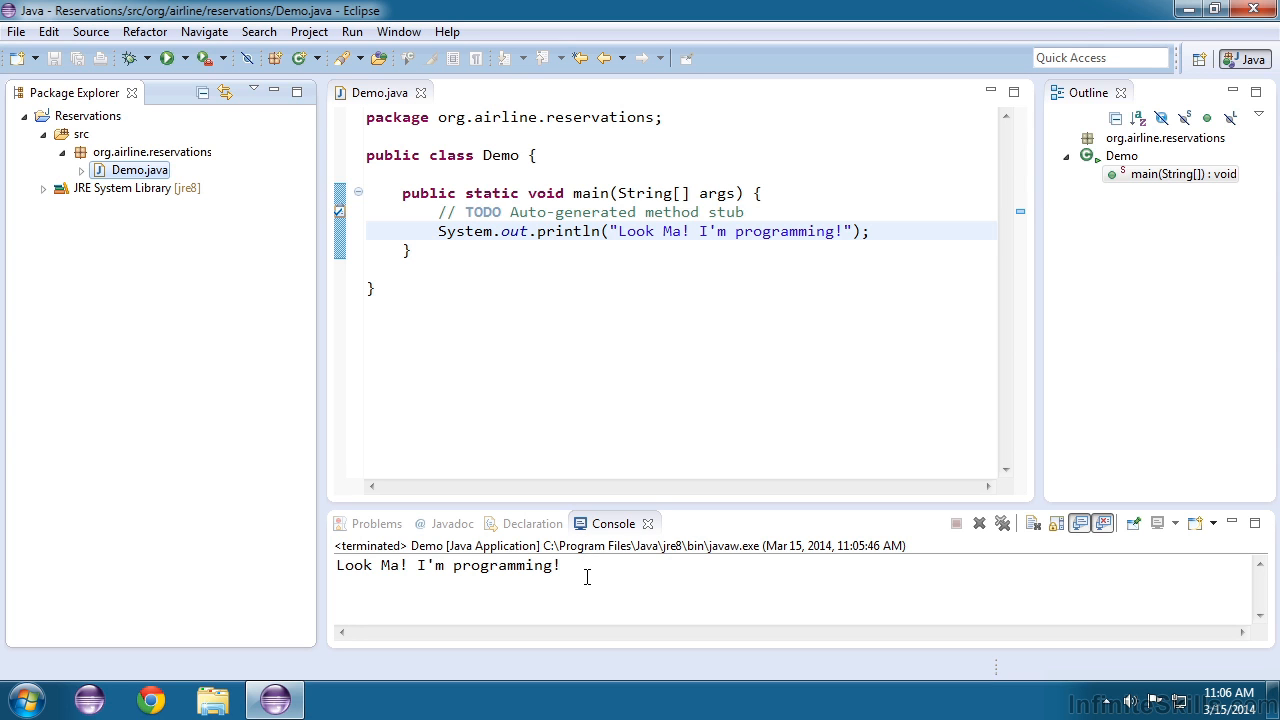